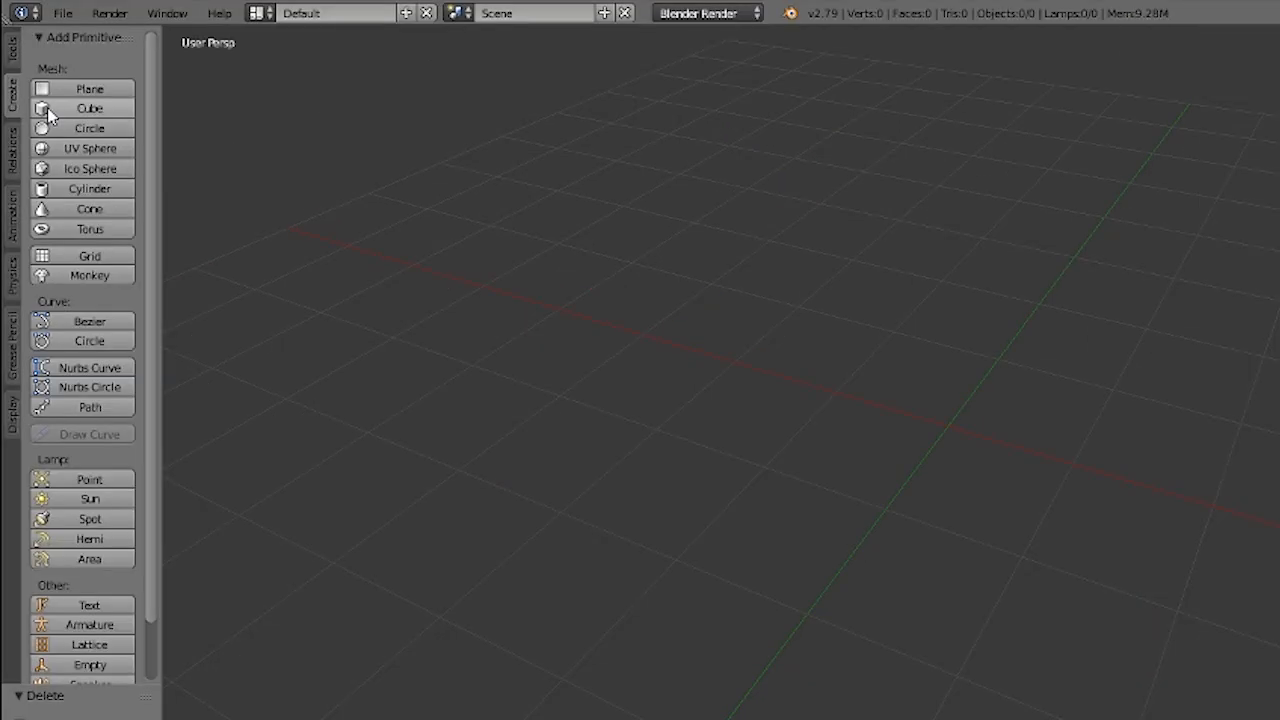
# - Add a single cube to the empty scene, centred at the world origin
pyautogui.click(88, 108)
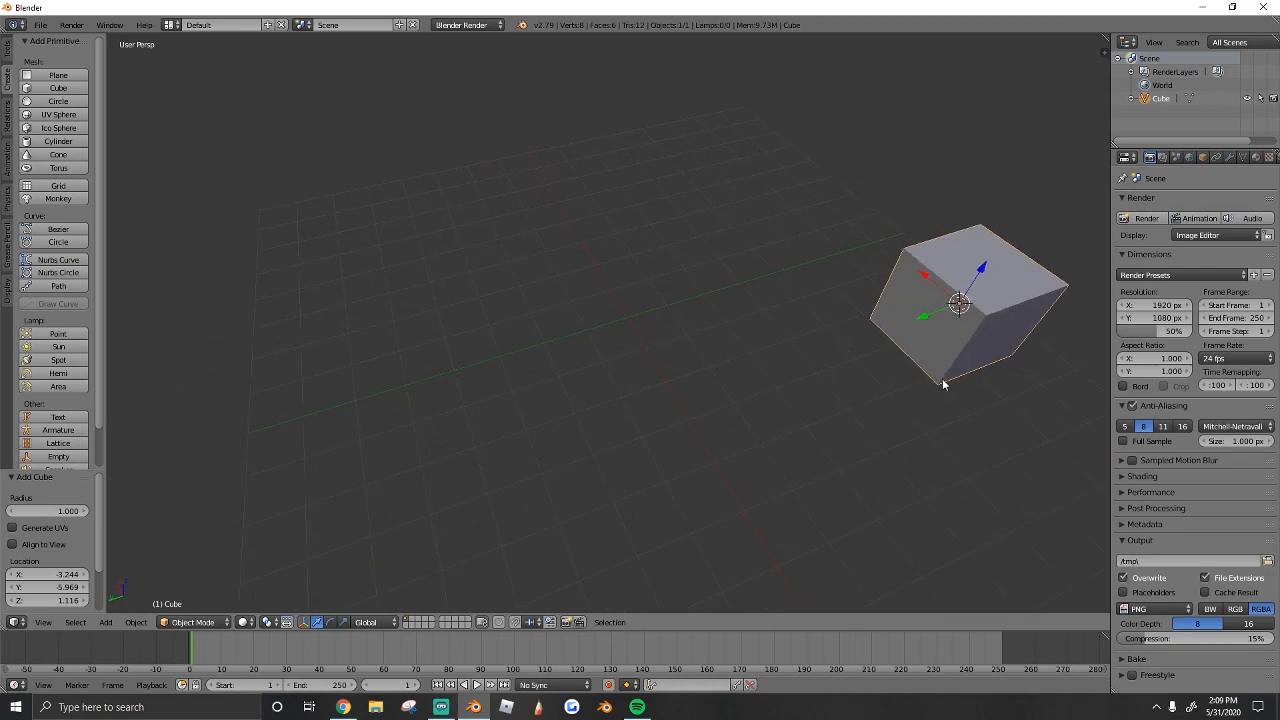
pyautogui.moveTo(1008, 314)
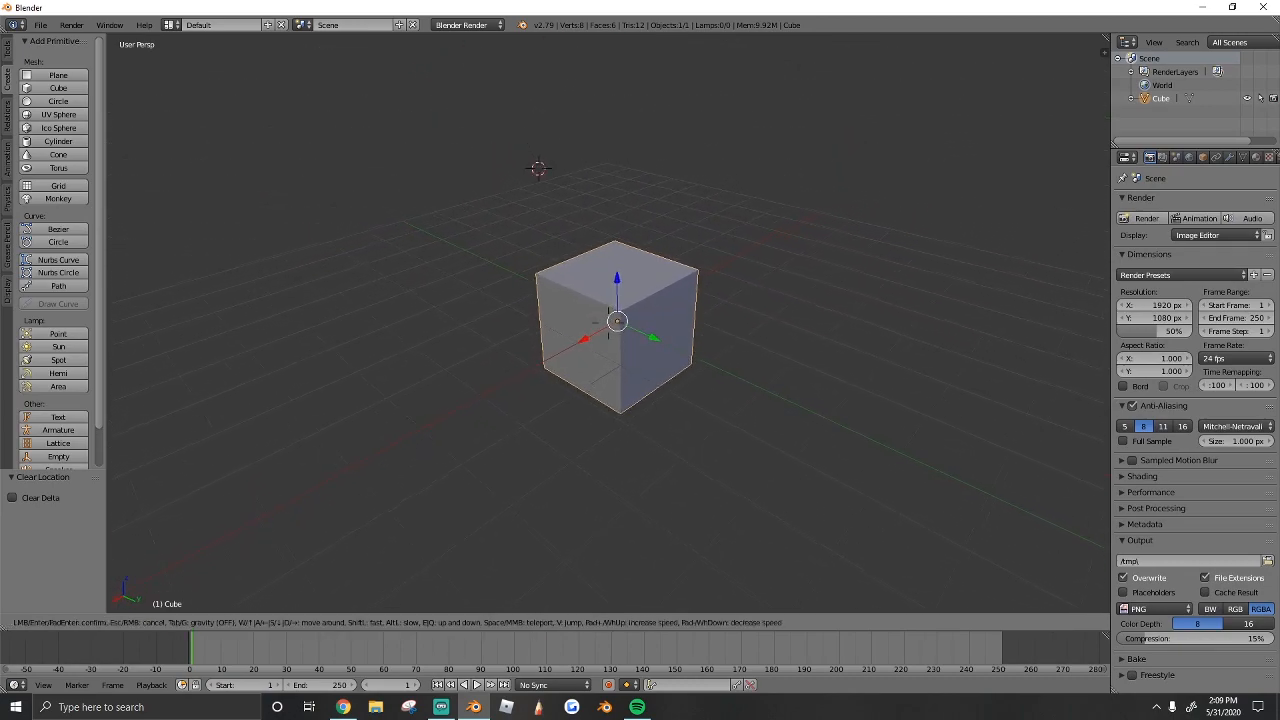
pyautogui.click(688, 334)
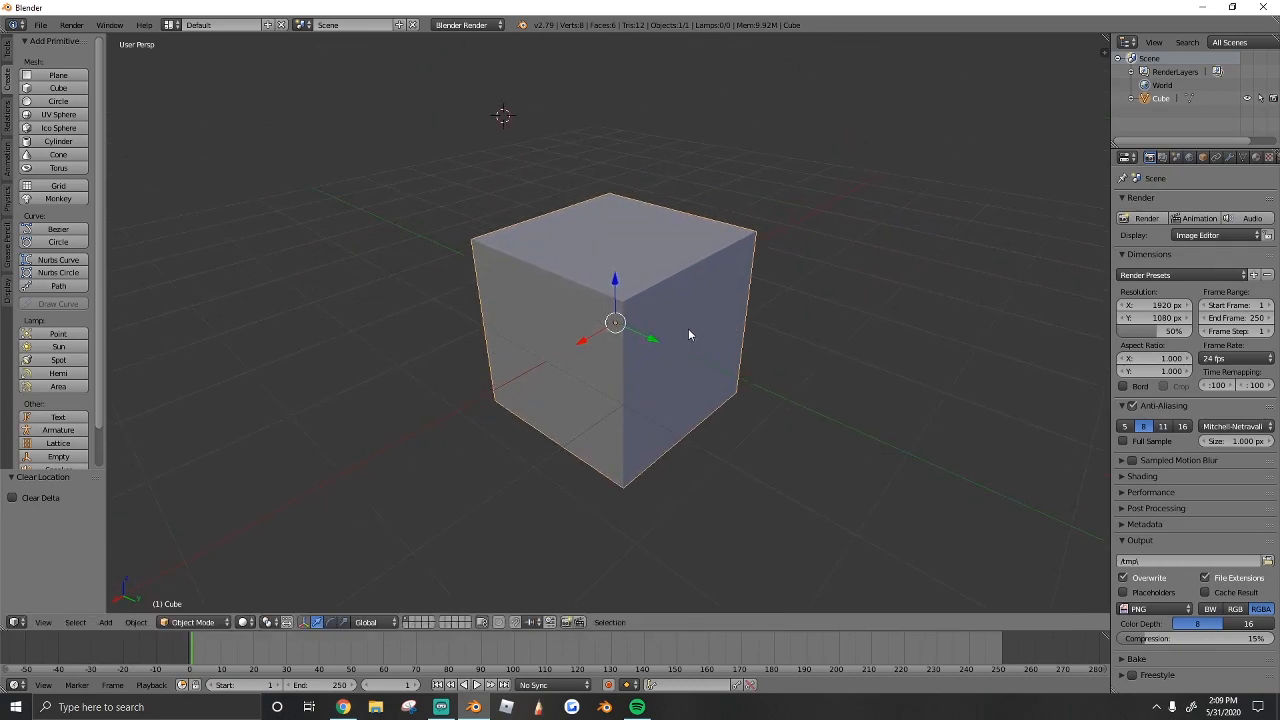
pyautogui.moveTo(624, 354)
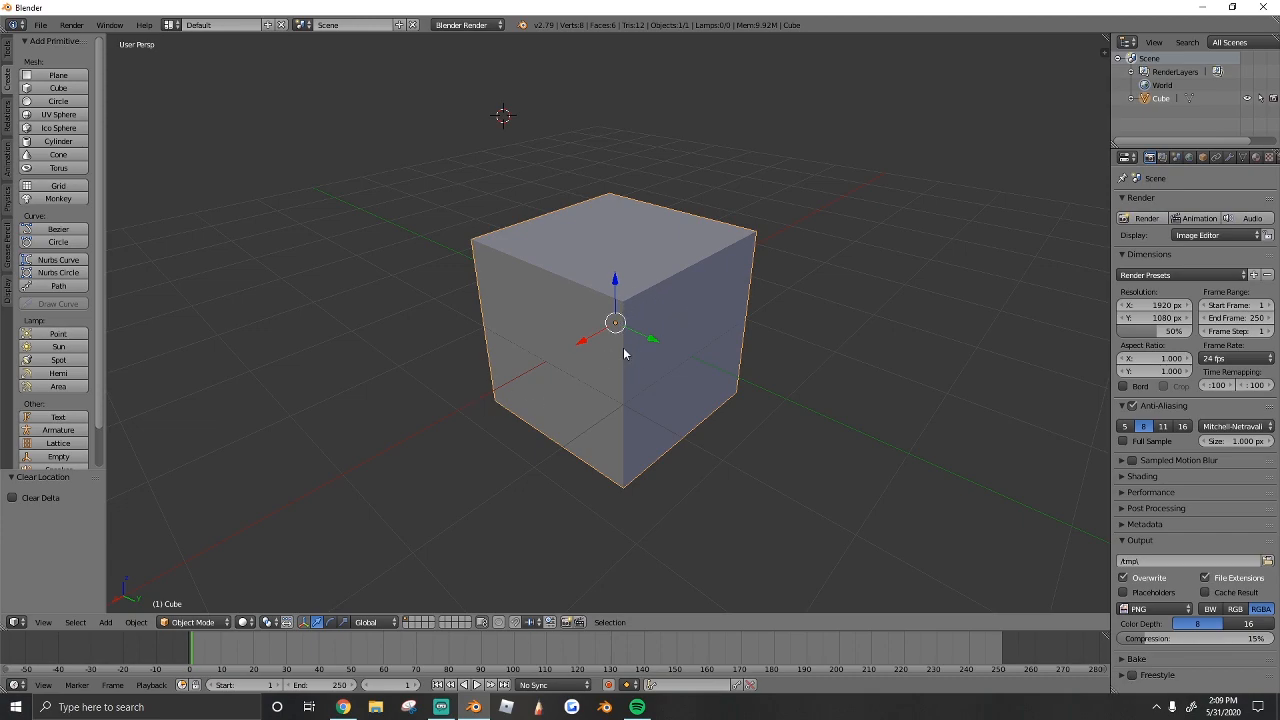
pyautogui.press('Tab')
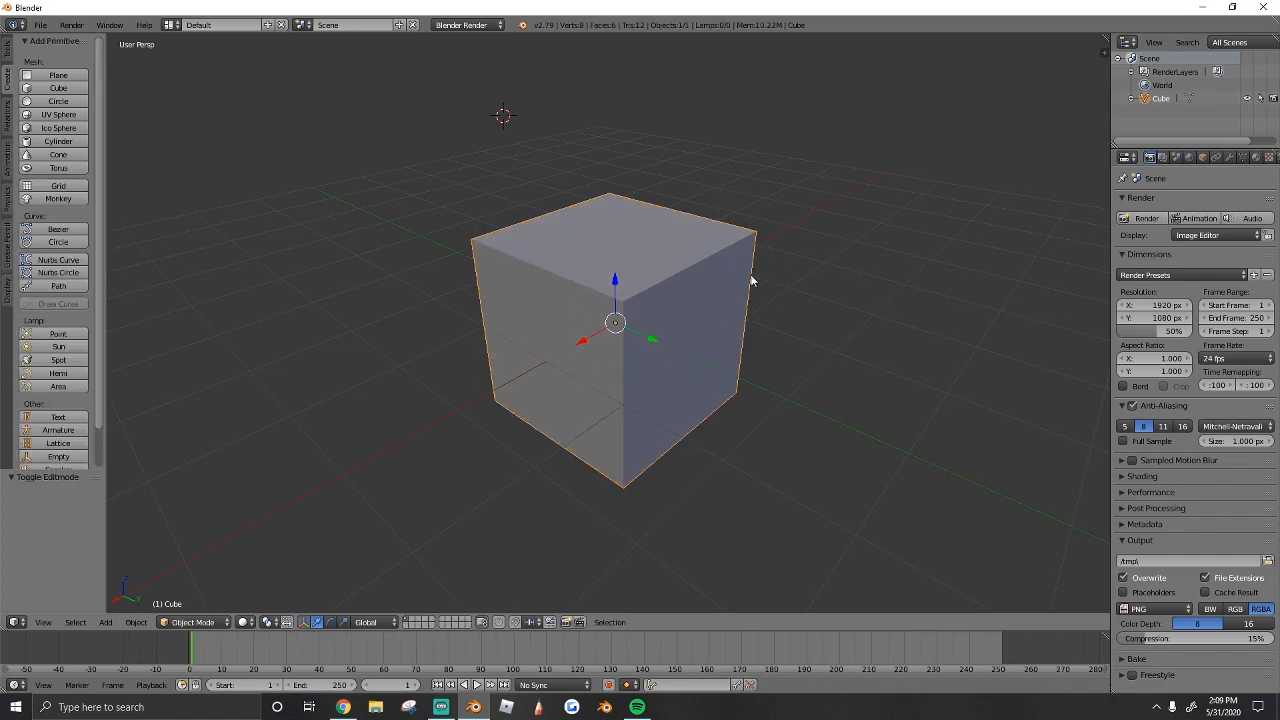
pyautogui.moveTo(512, 436)
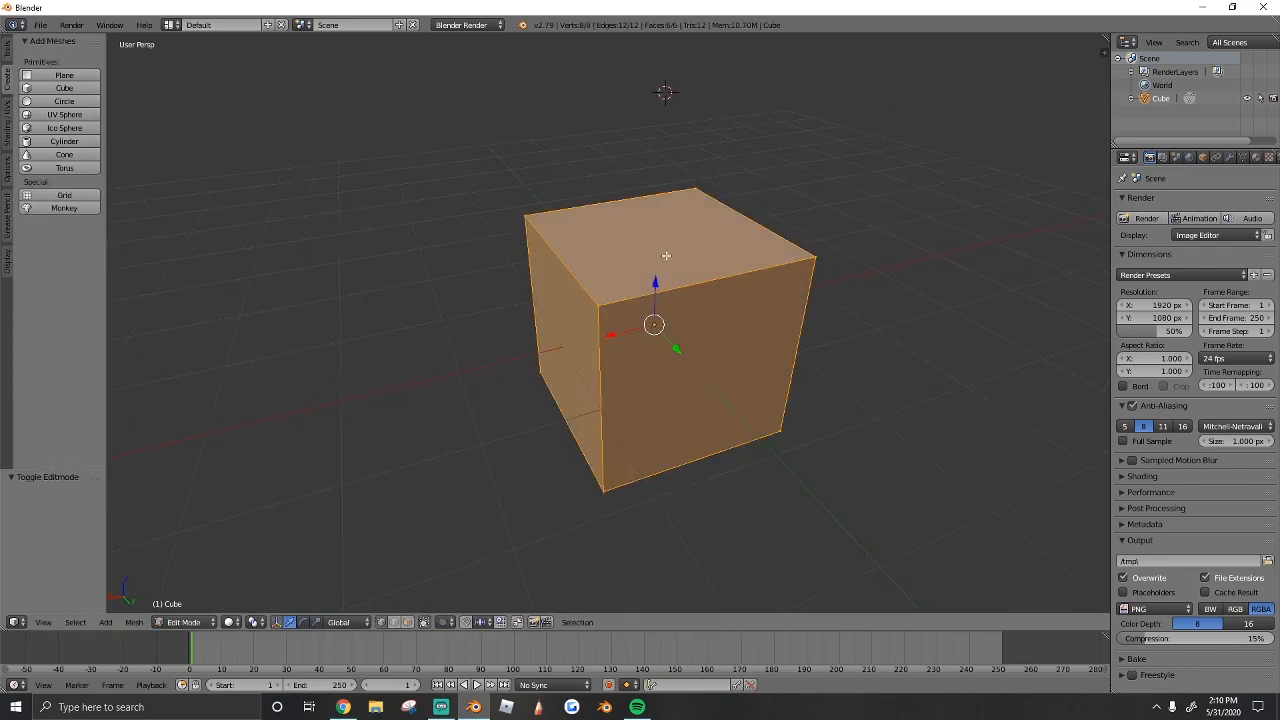
pyautogui.moveTo(192, 188)
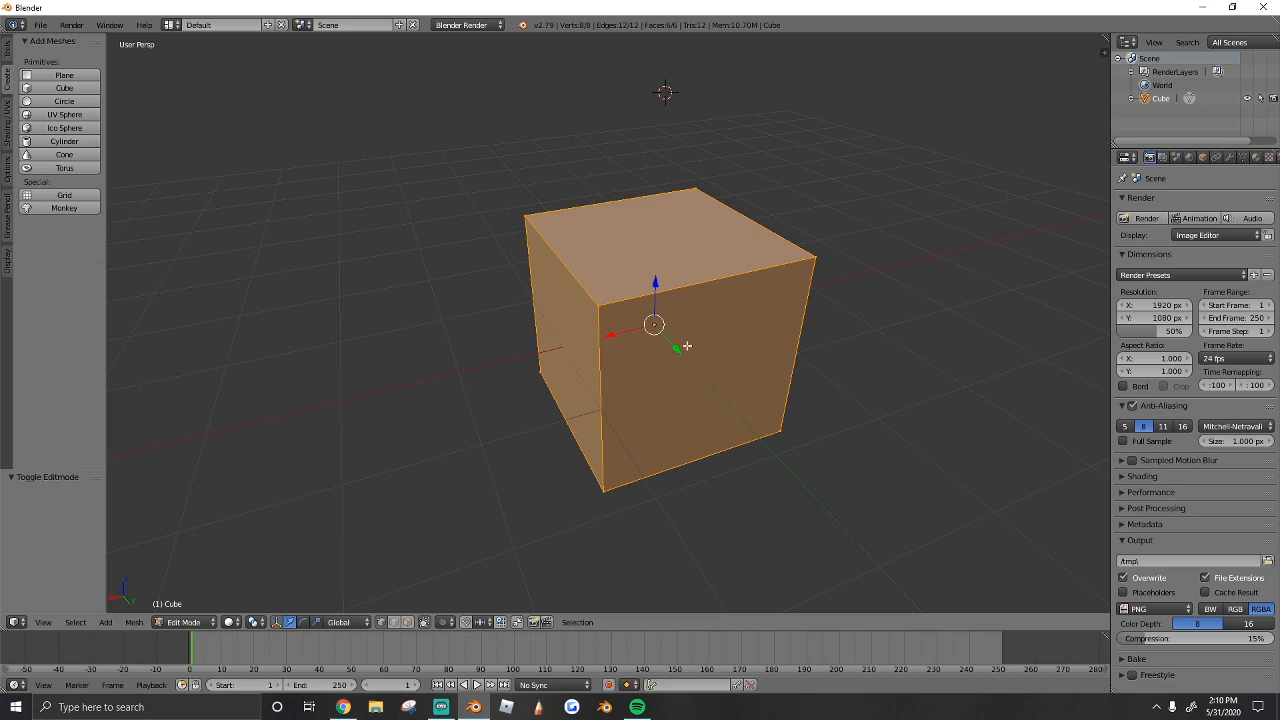
# - Bevel all the cube's edges with Ctrl+B and extra segments into a soft rounded box
pyautogui.press('ctrl+b')
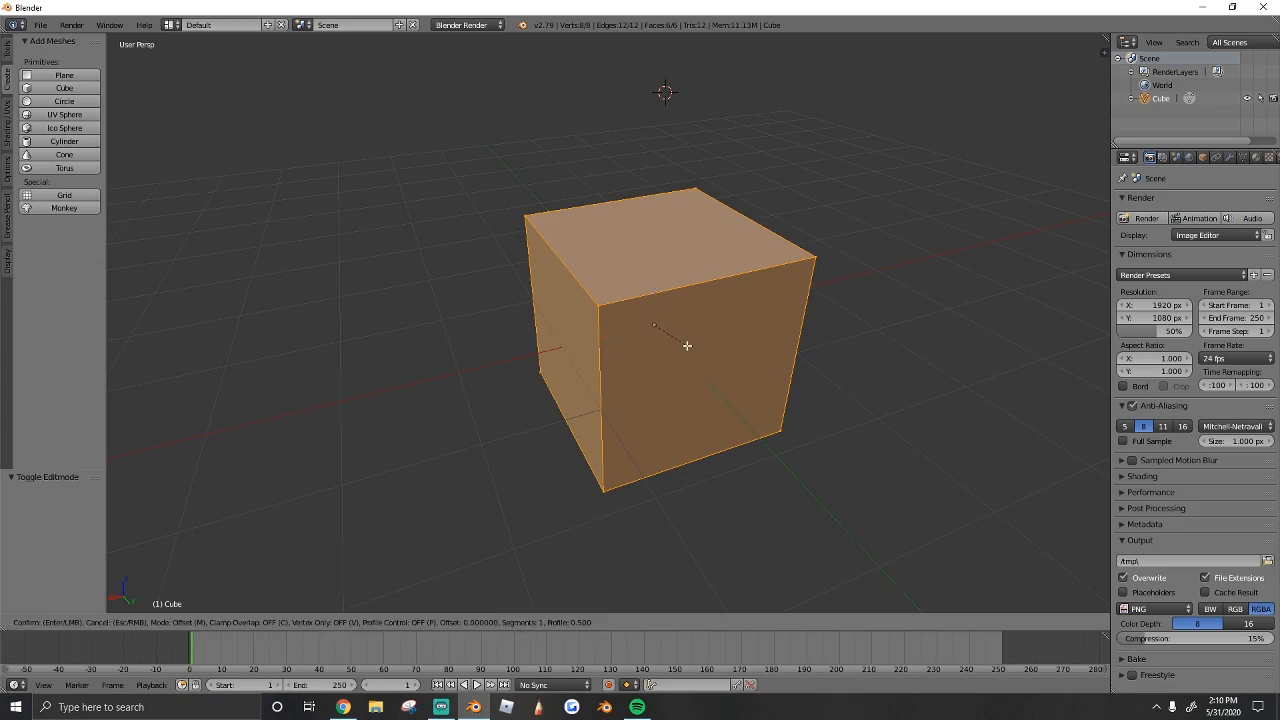
pyautogui.moveTo(712, 366)
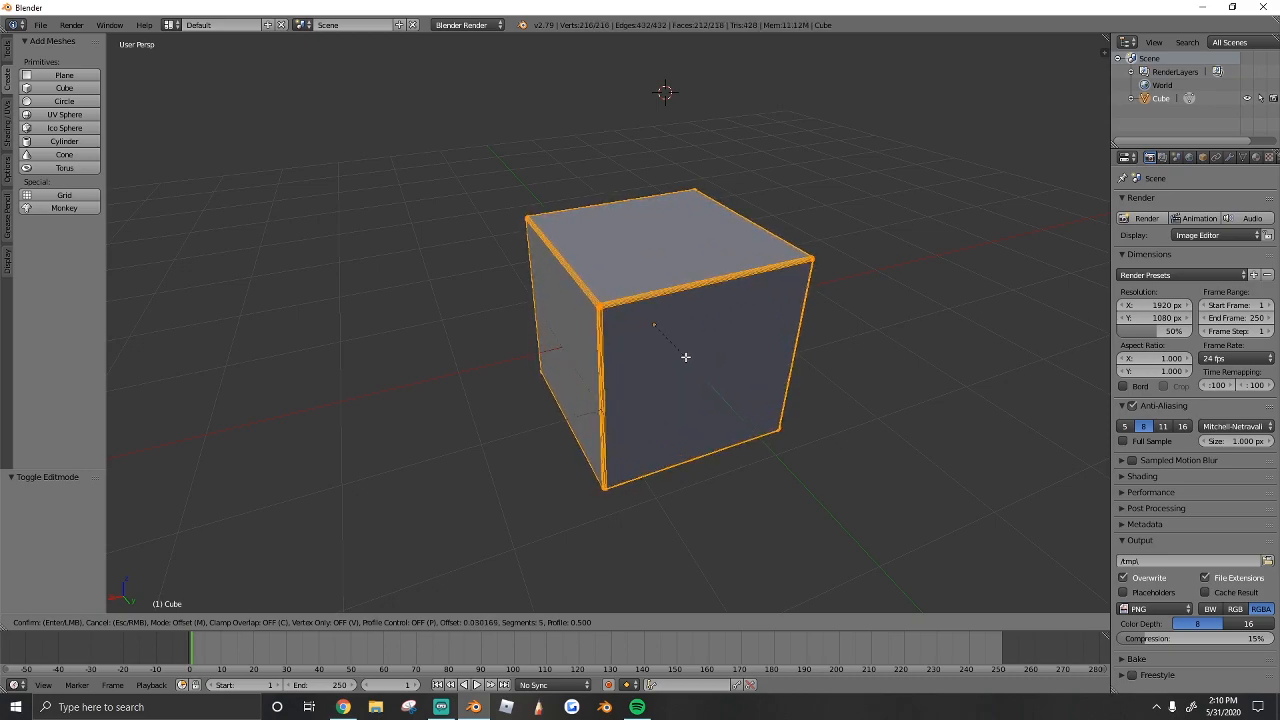
pyautogui.moveTo(716, 374)
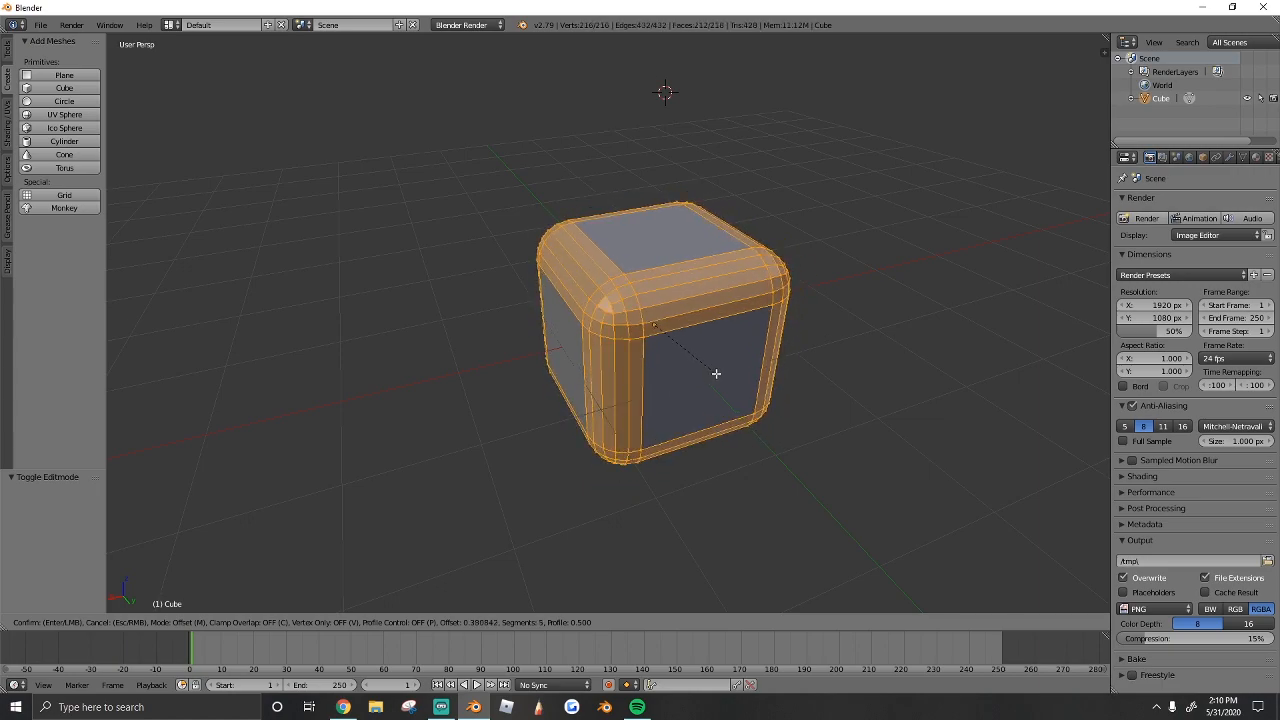
pyautogui.moveTo(714, 374)
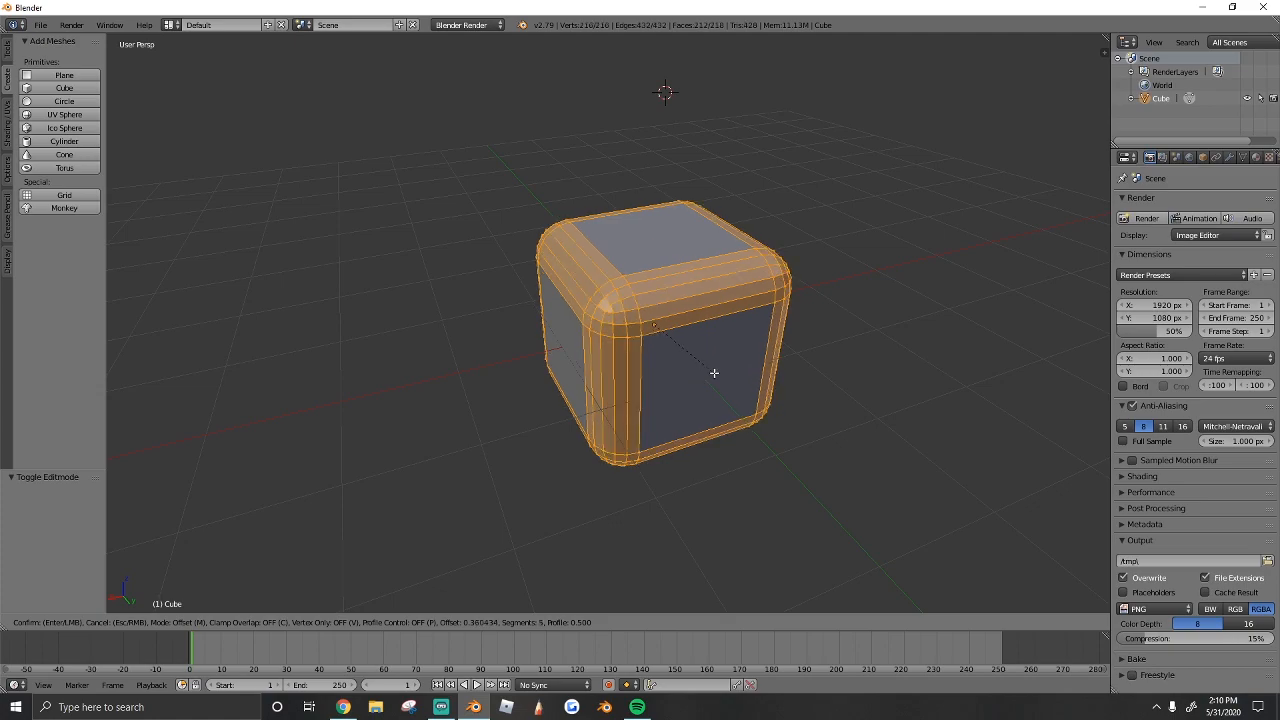
pyautogui.moveTo(704, 366)
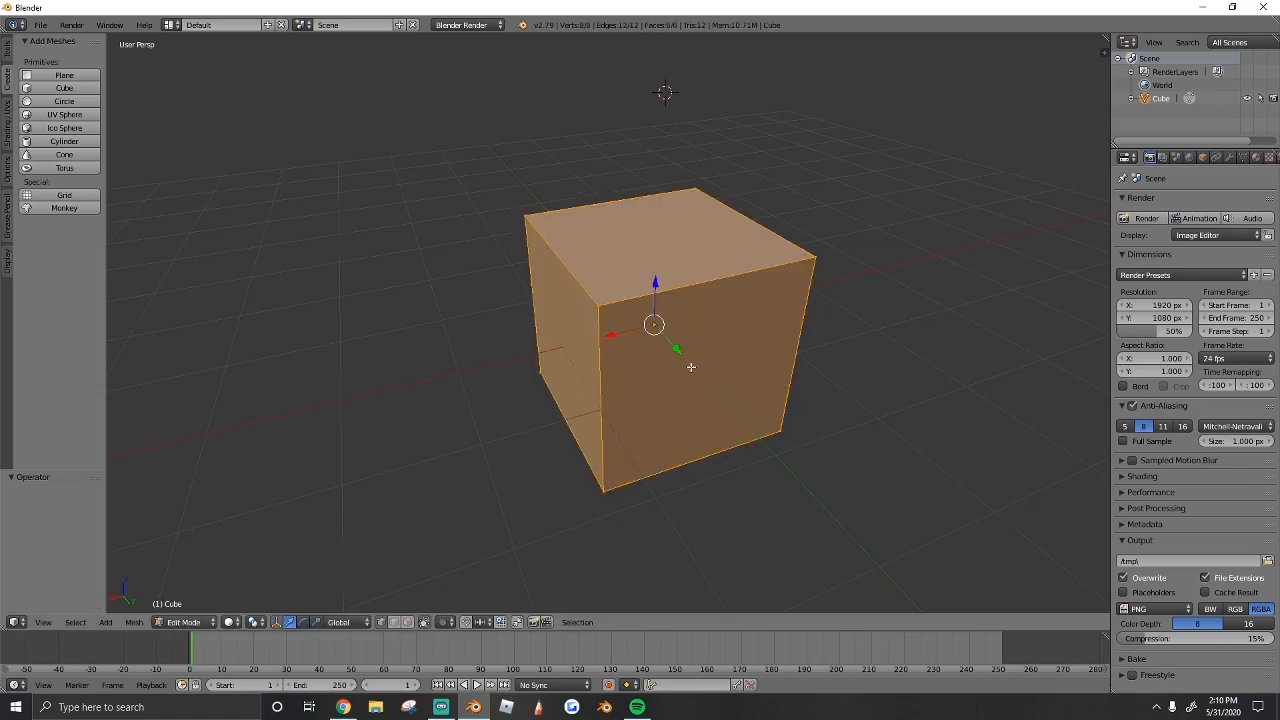
pyautogui.press('ctrl+b')
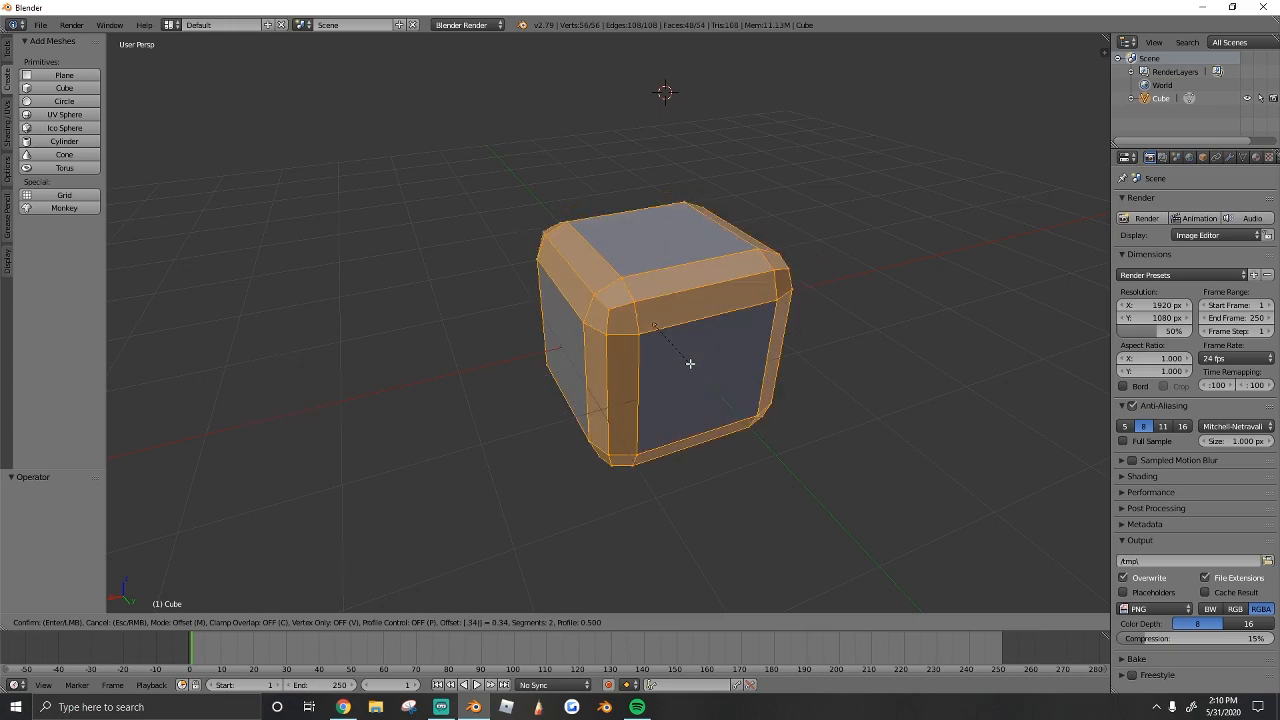
pyautogui.moveTo(712, 356)
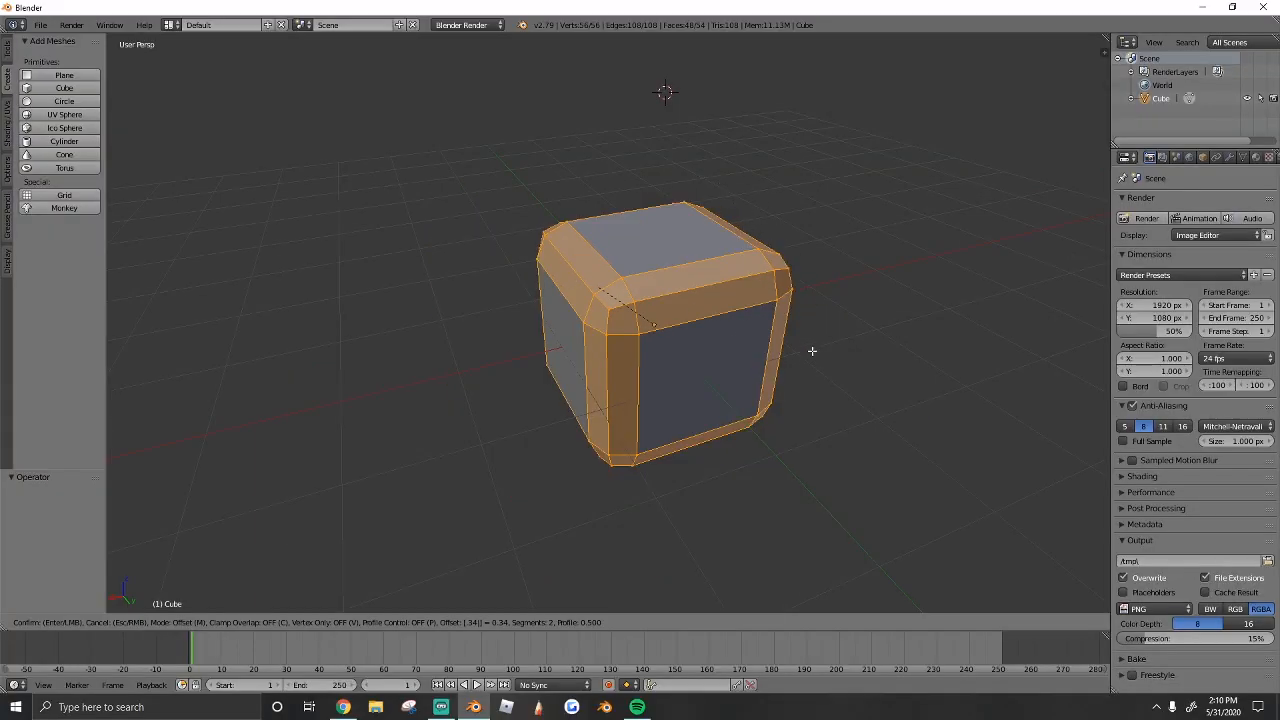
pyautogui.scroll(3)
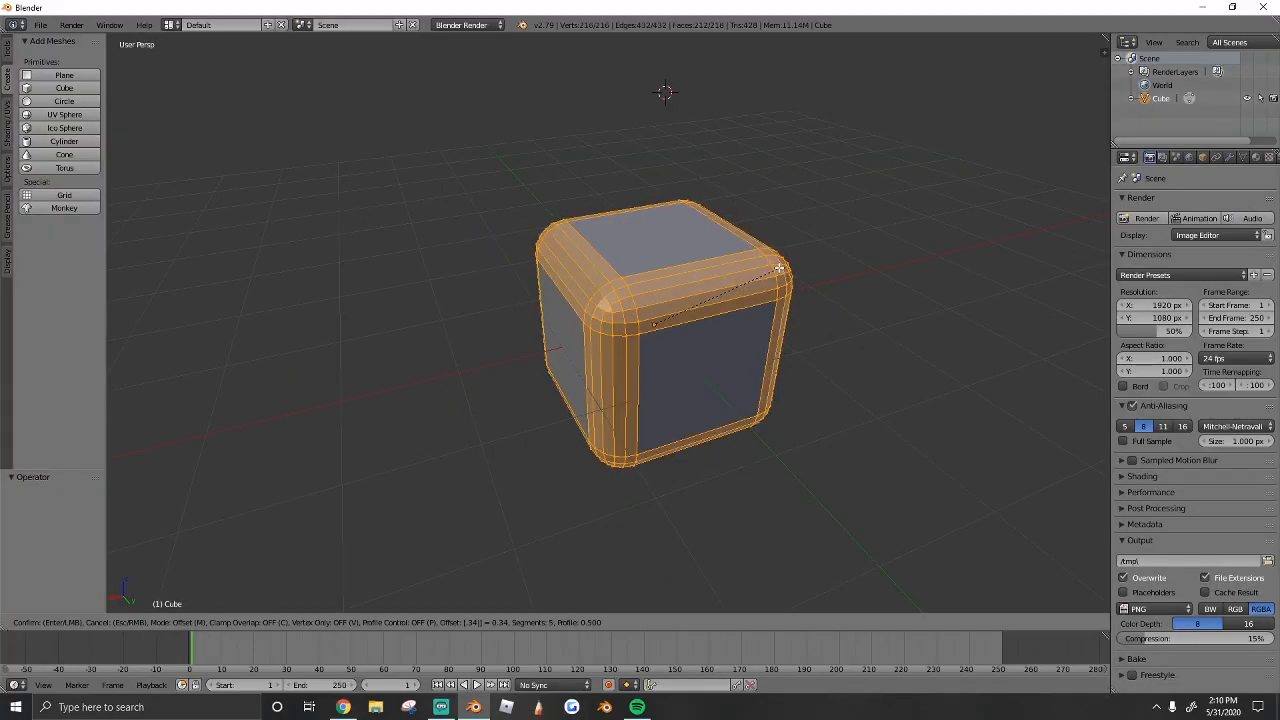
pyautogui.scroll(-3)
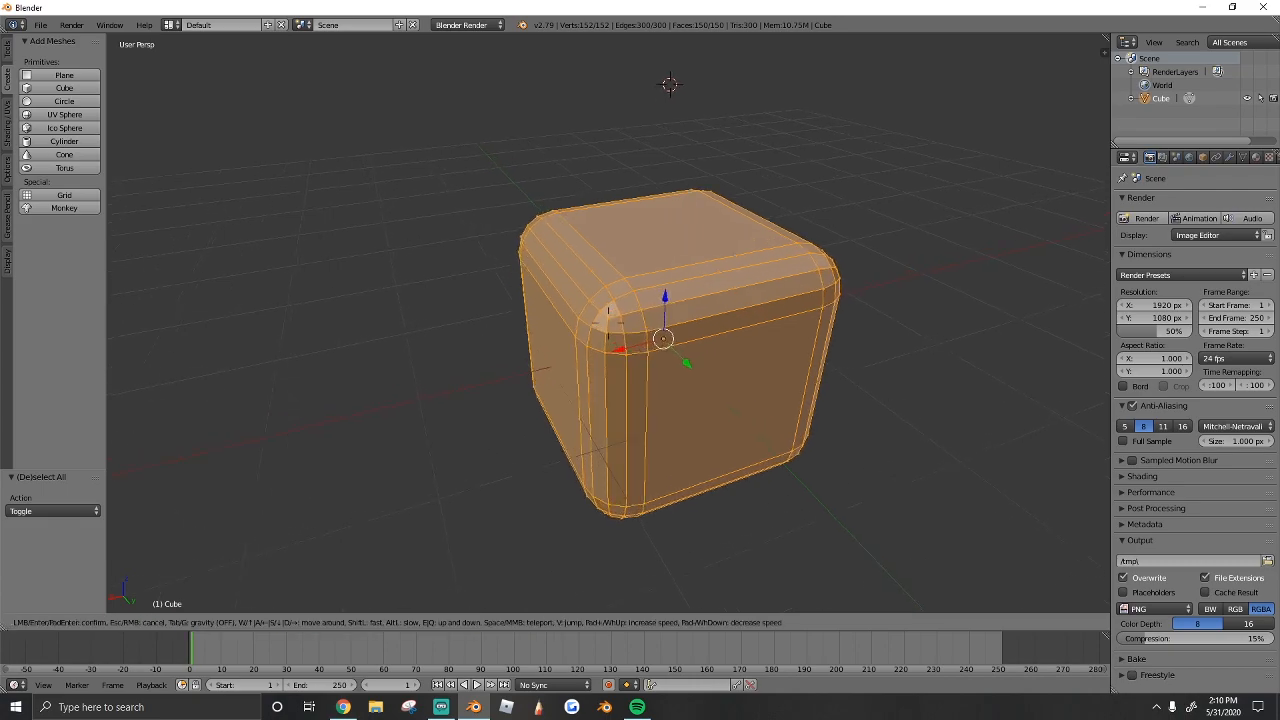
pyautogui.moveTo(660, 340); pyautogui.dragTo(636, 310)
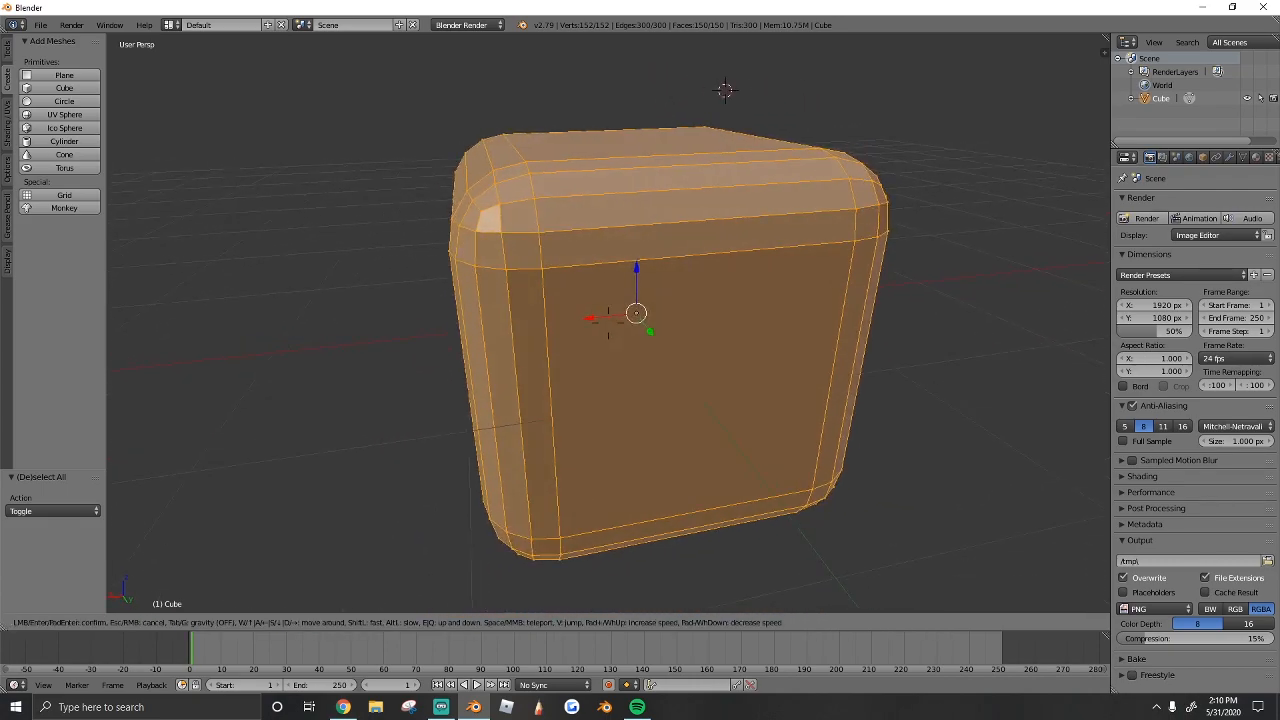
pyautogui.press('Tab')
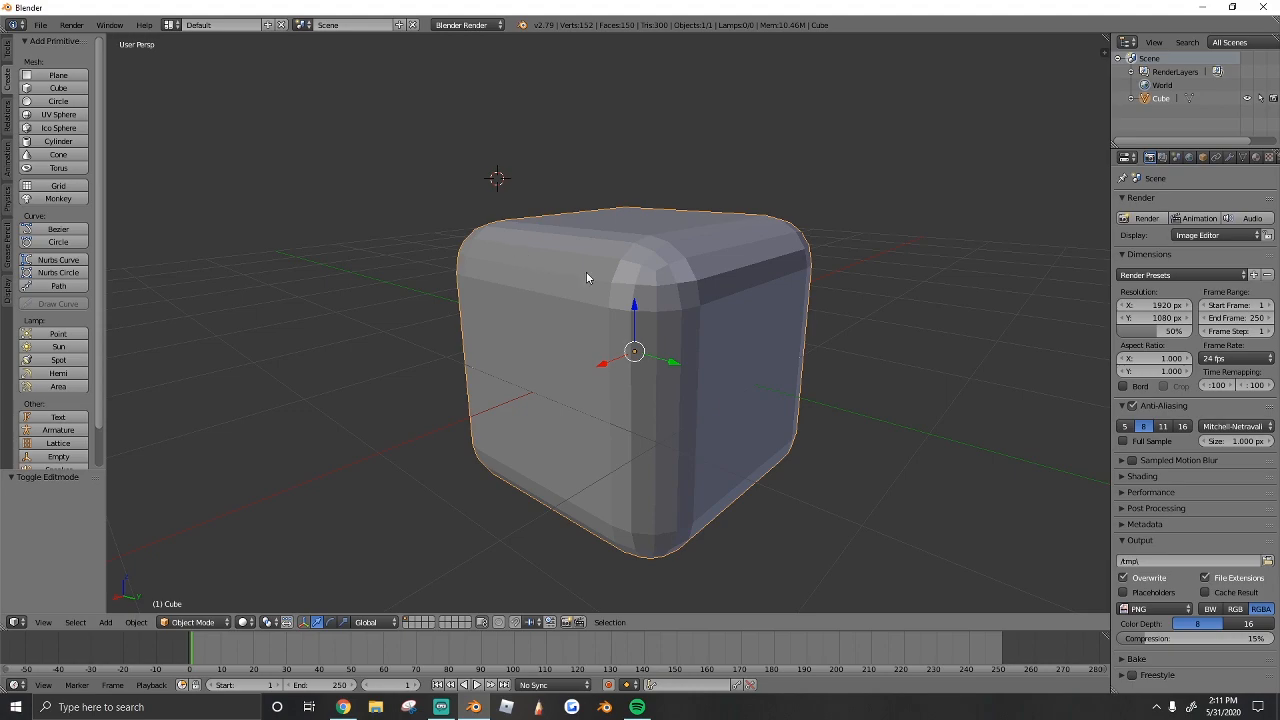
# - Set the rounded cube's faces to smooth shading in Edit Mode
pyautogui.press('Tab')
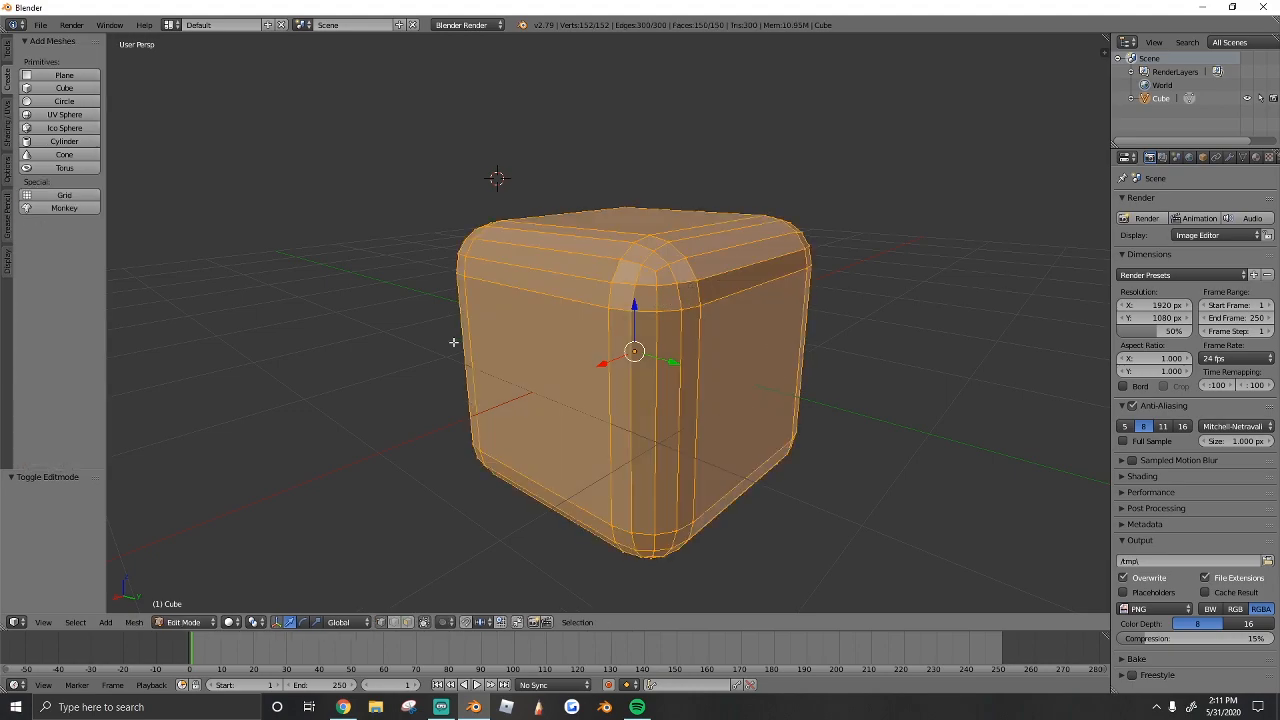
pyautogui.moveTo(732, 308)
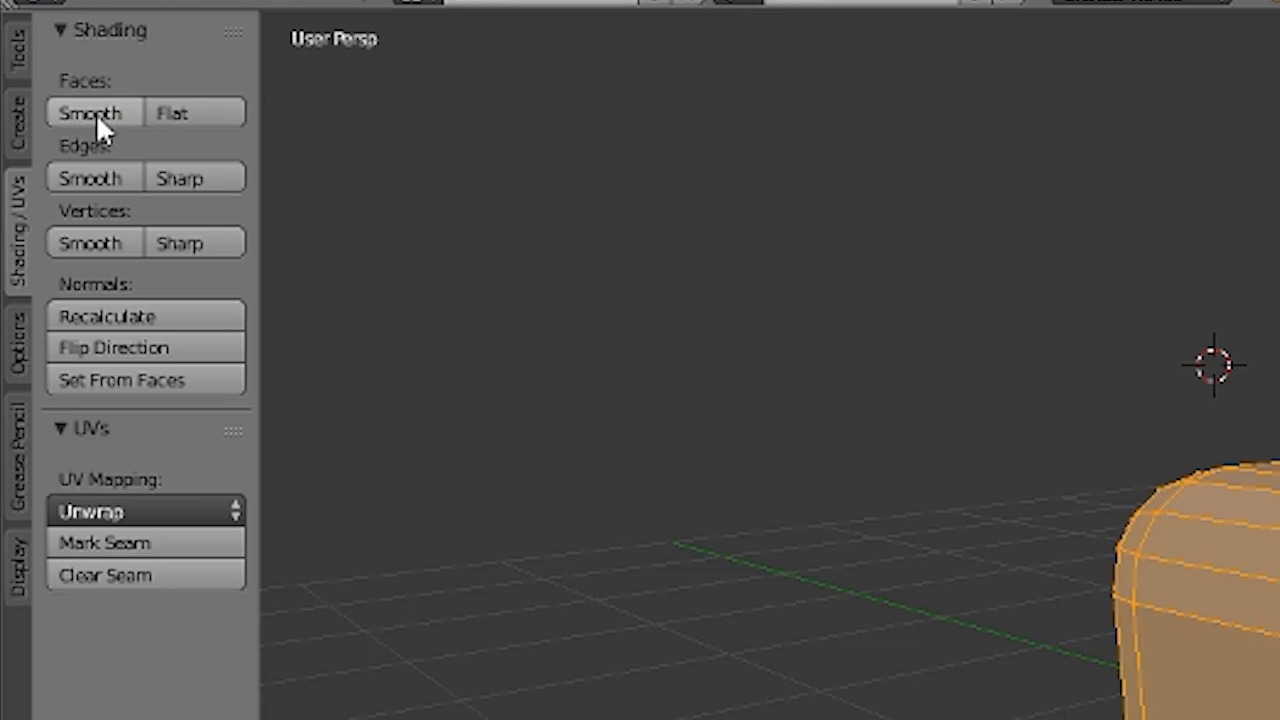
pyautogui.click(16, 124)
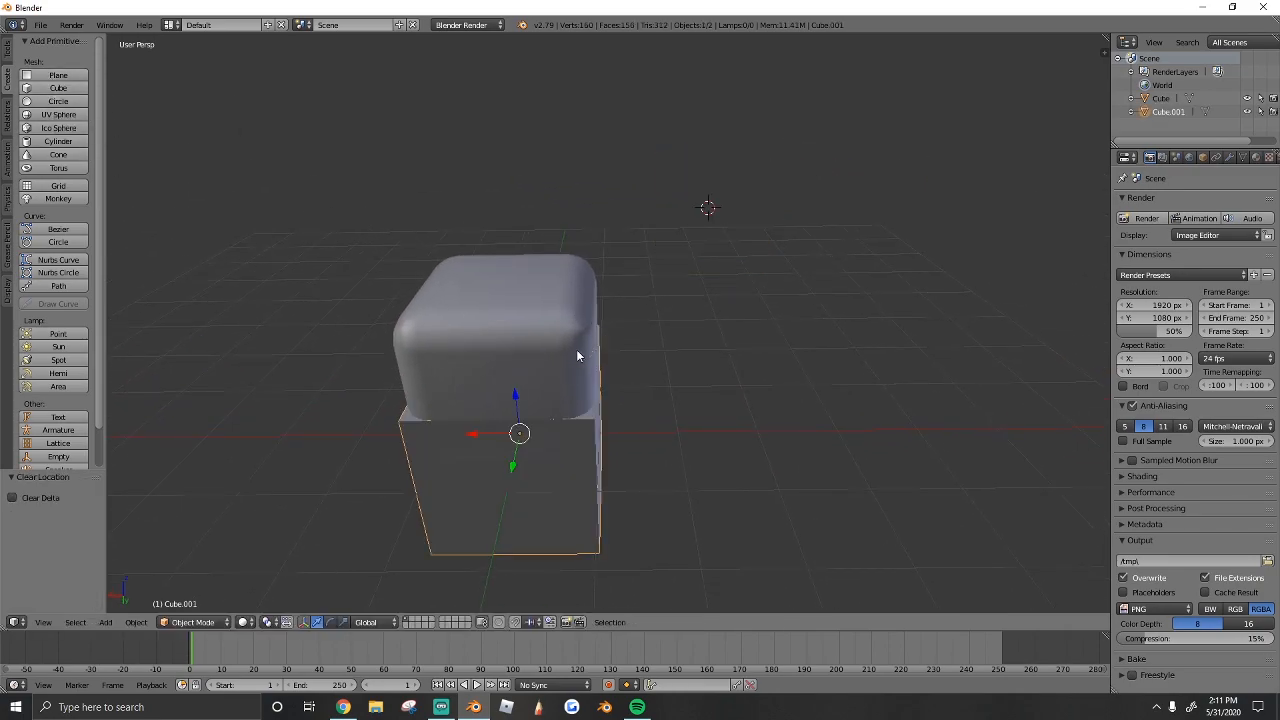
# - Move the view in toward the newly added second cube
pyautogui.moveTo(578, 356); pyautogui.dragTo(250, 340)
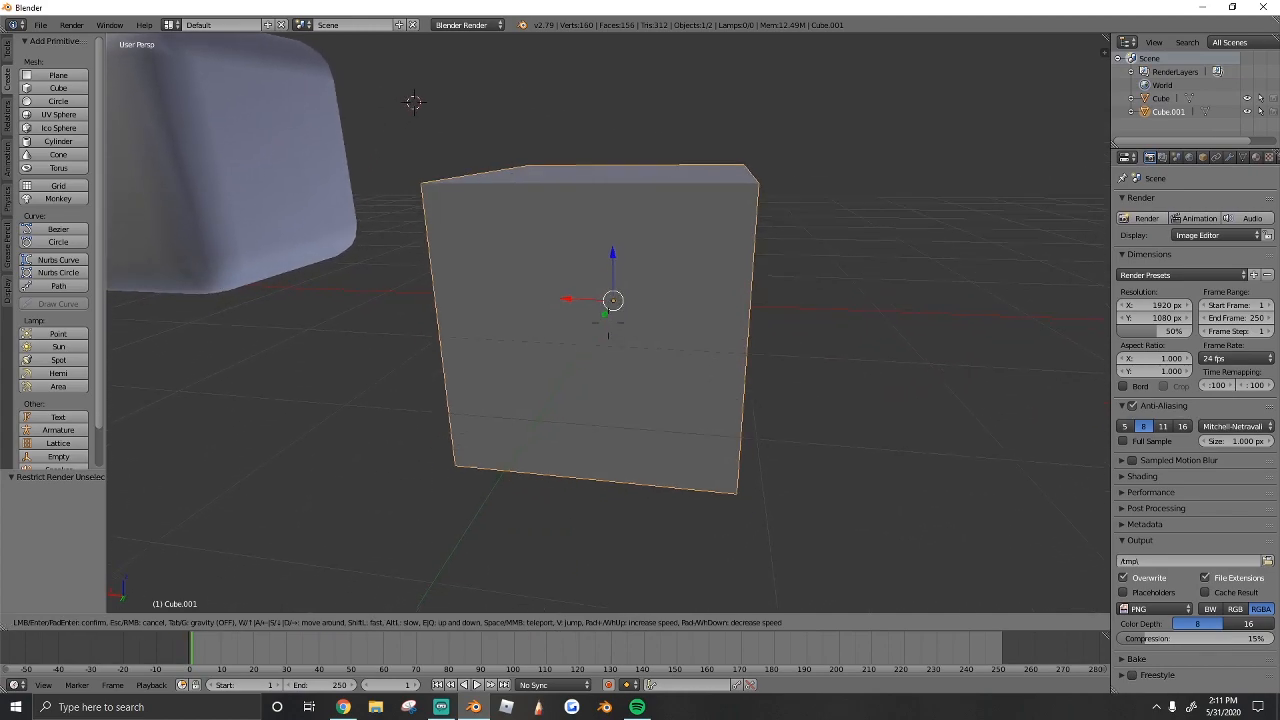
pyautogui.press('Tab')
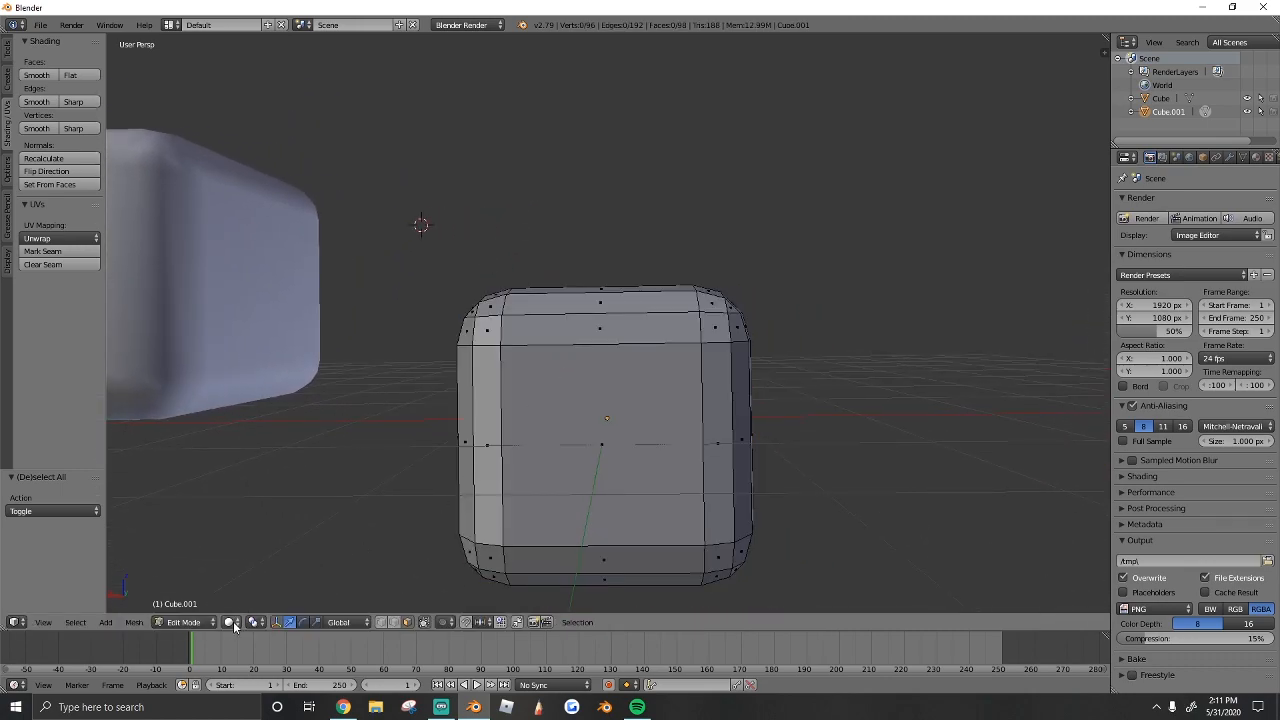
# - In wireframe view, scale the cube's top to flatten and taper it into a low foot block
pyautogui.click(228, 622)
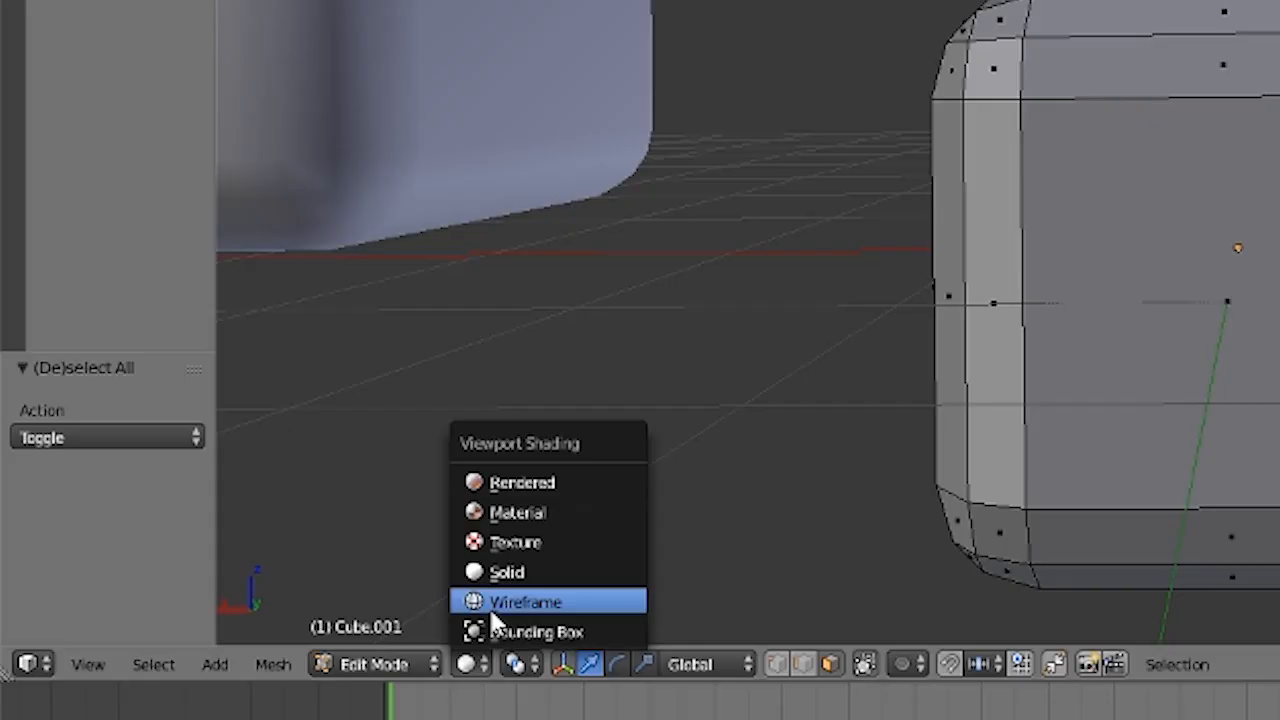
pyautogui.moveTo(436, 604)
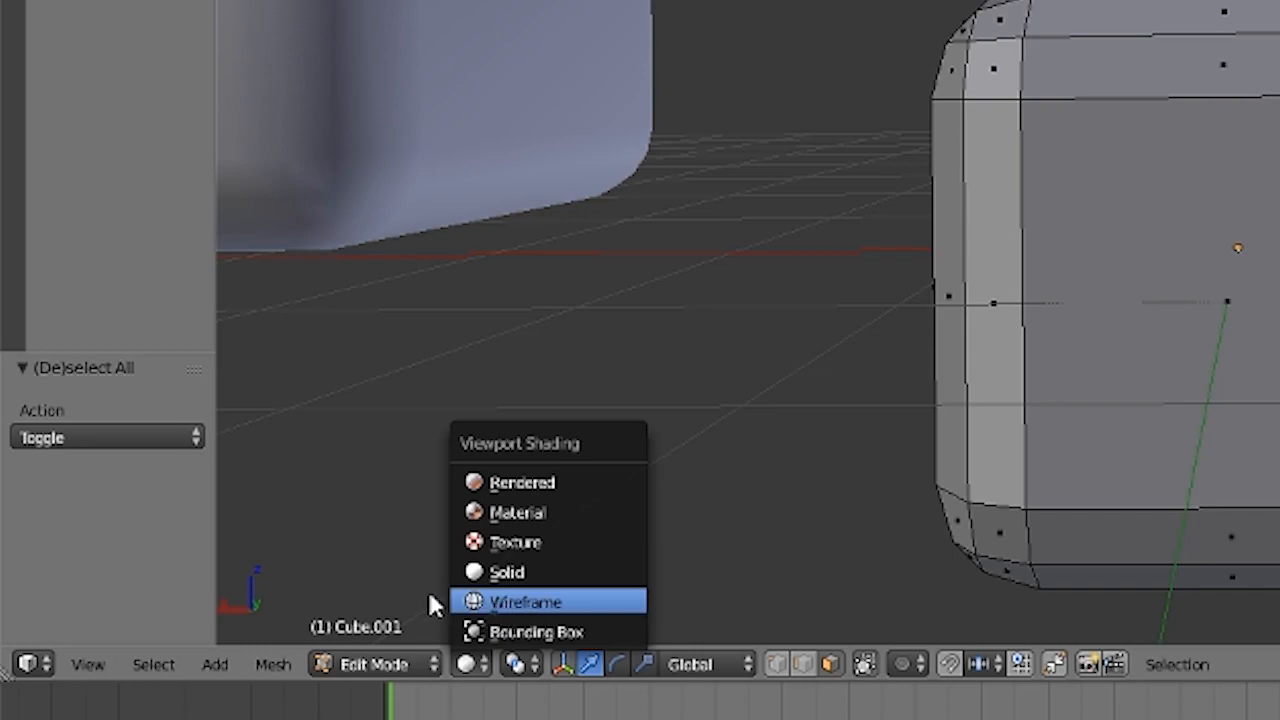
pyautogui.click(524, 600)
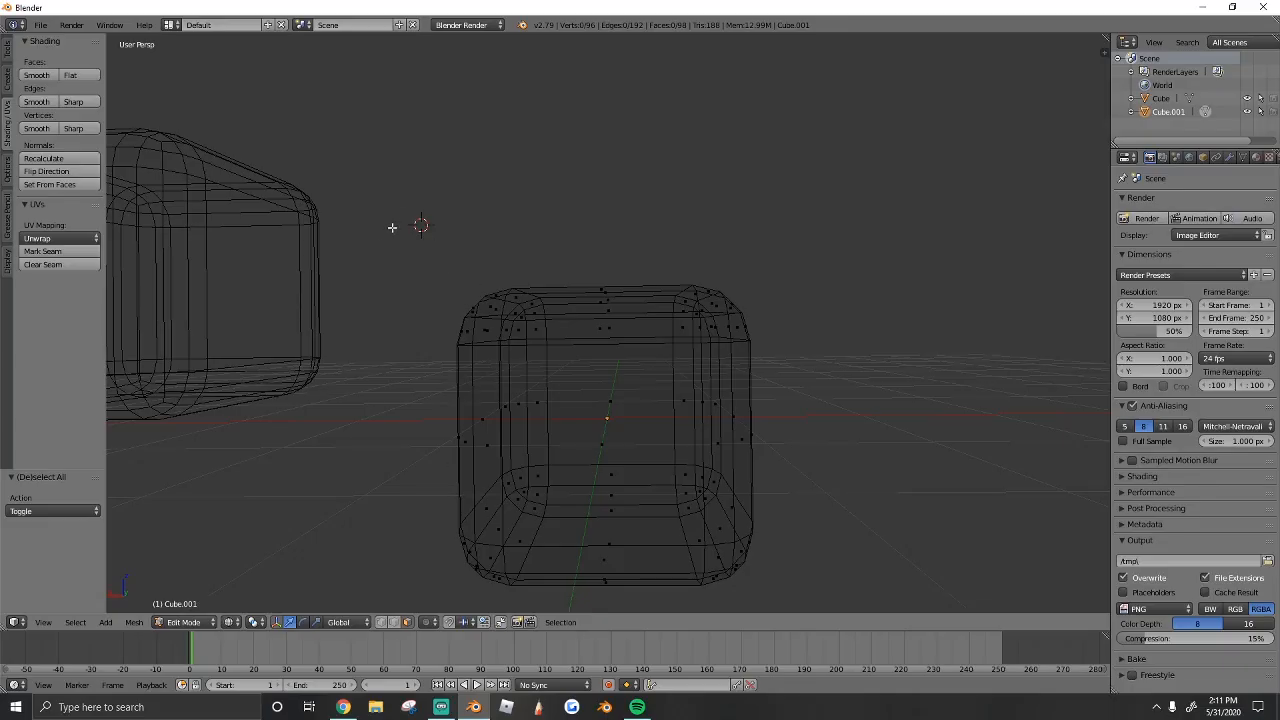
pyautogui.moveTo(716, 322)
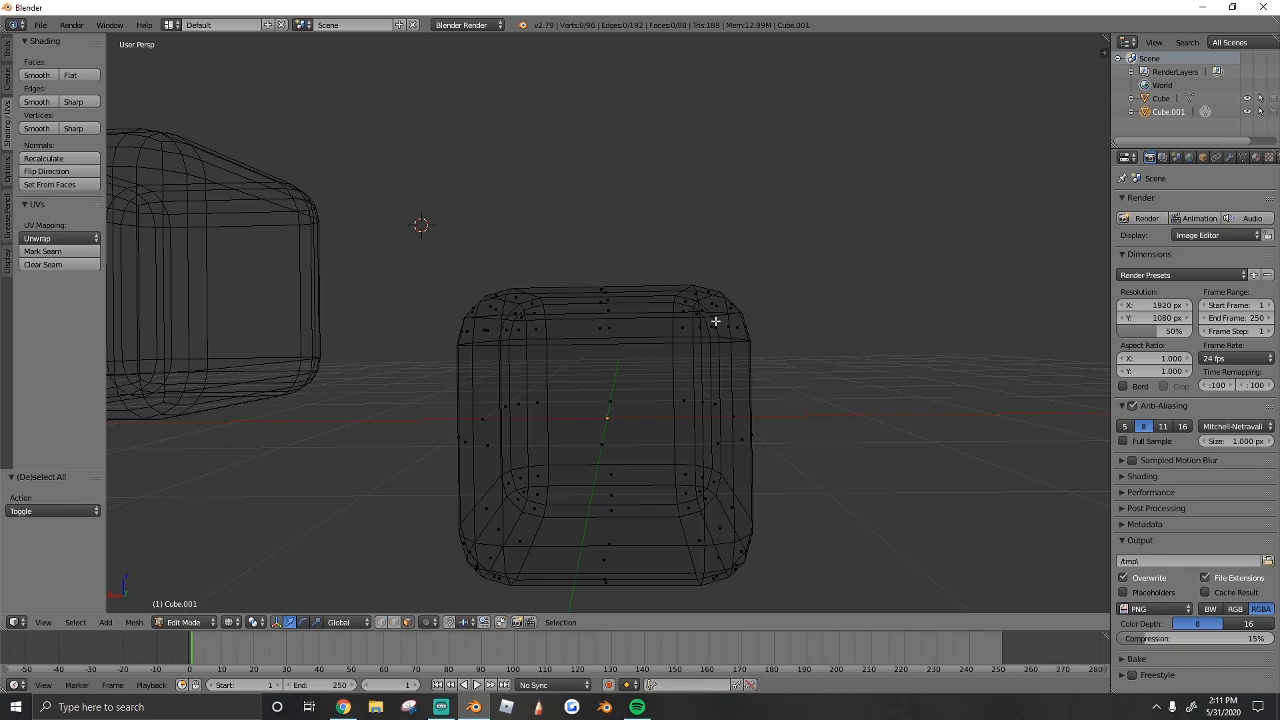
pyautogui.moveTo(424, 228)
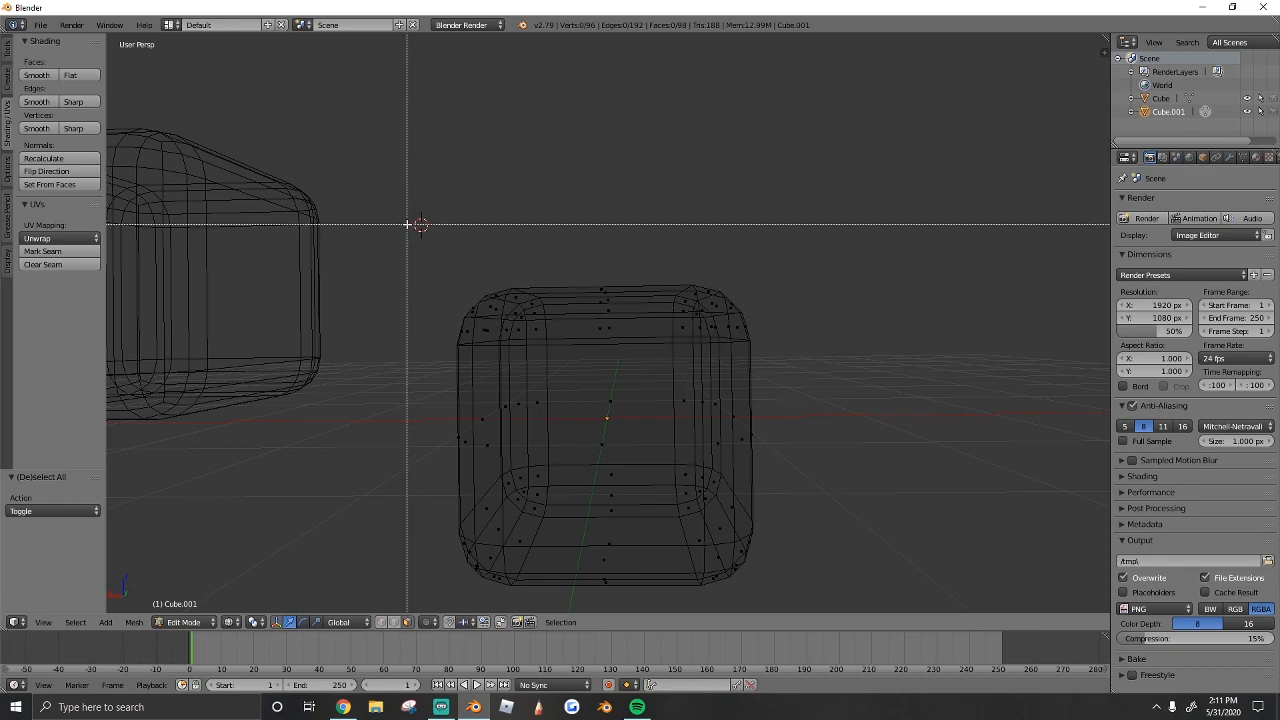
pyautogui.moveTo(418, 224); pyautogui.dragTo(812, 370)
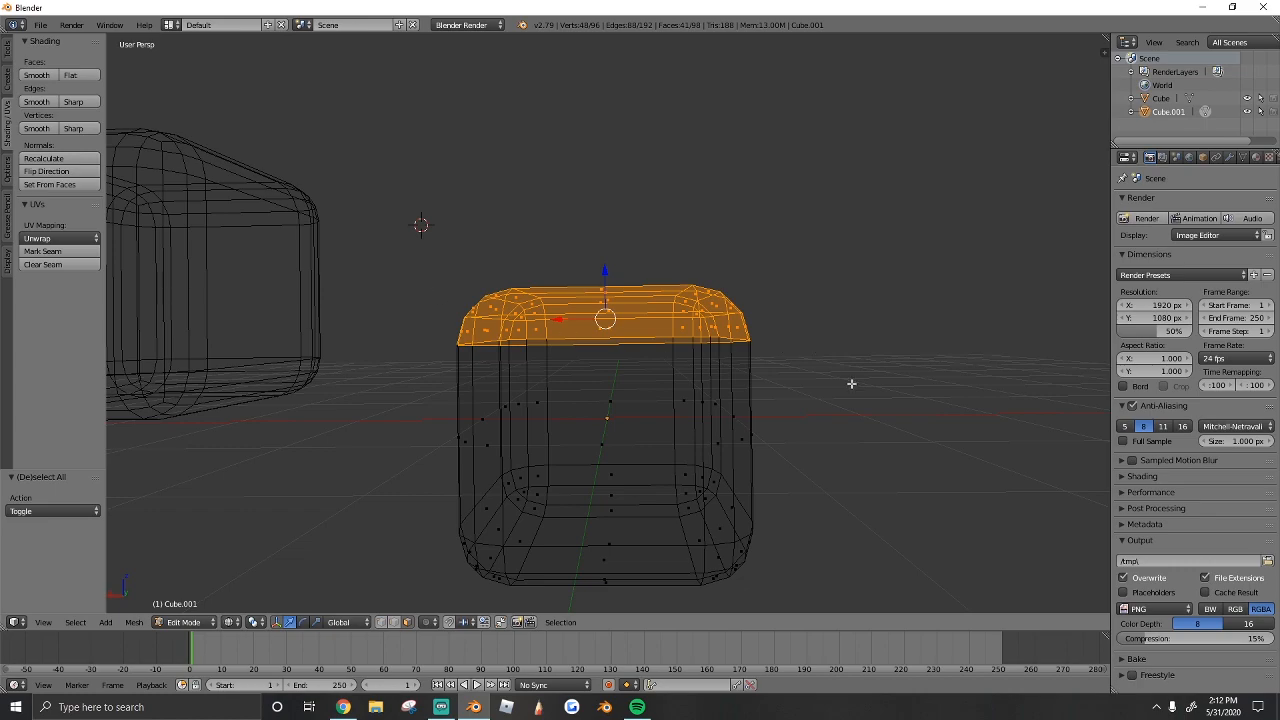
pyautogui.moveTo(868, 370)
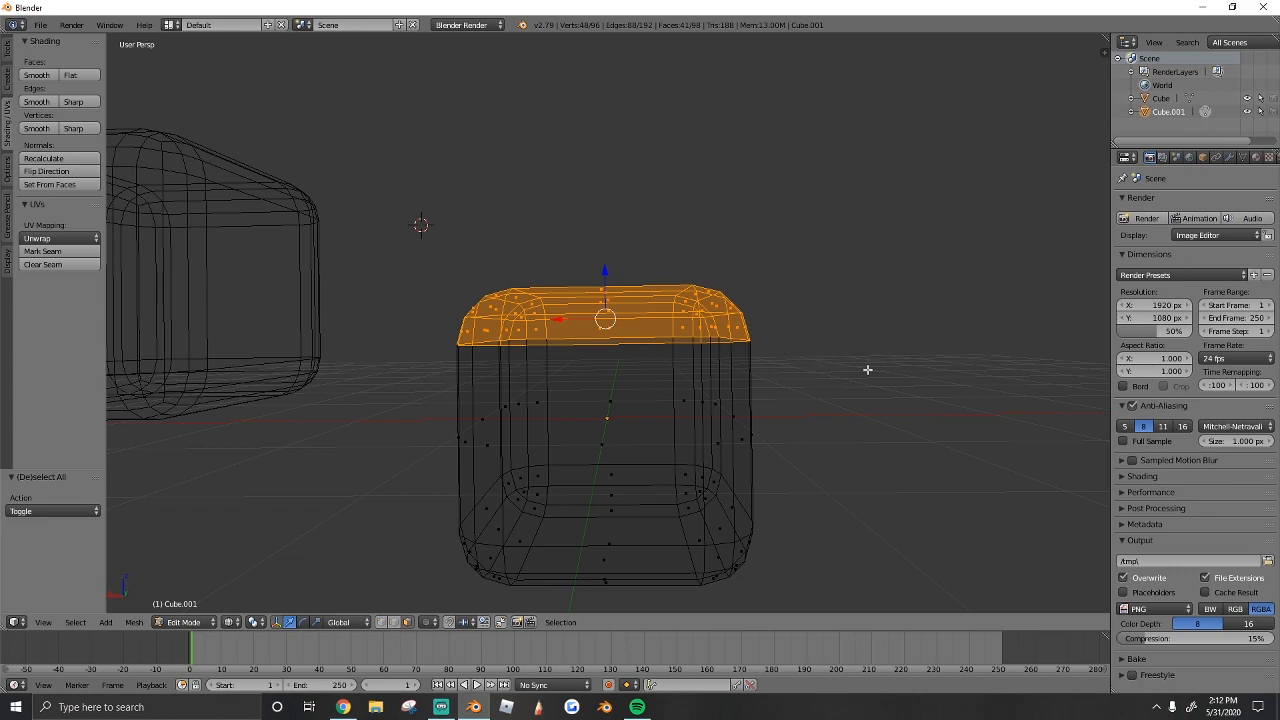
pyautogui.press('s')
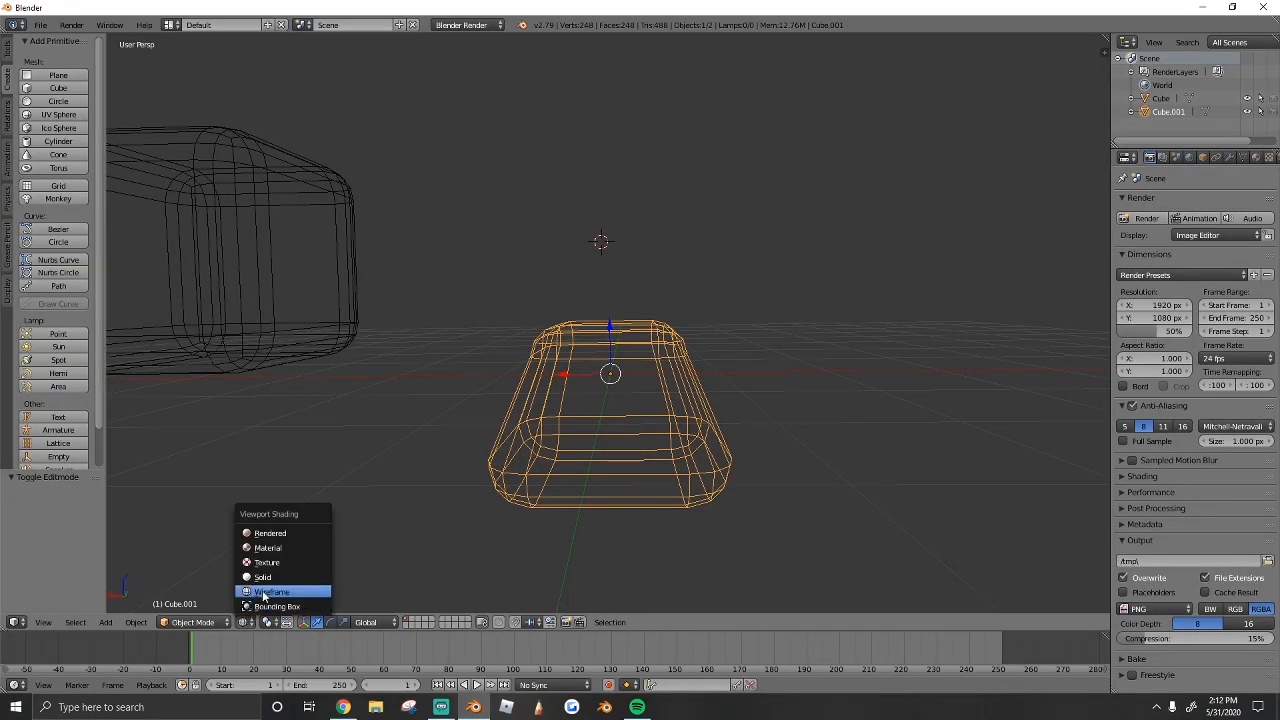
pyautogui.click(260, 576)
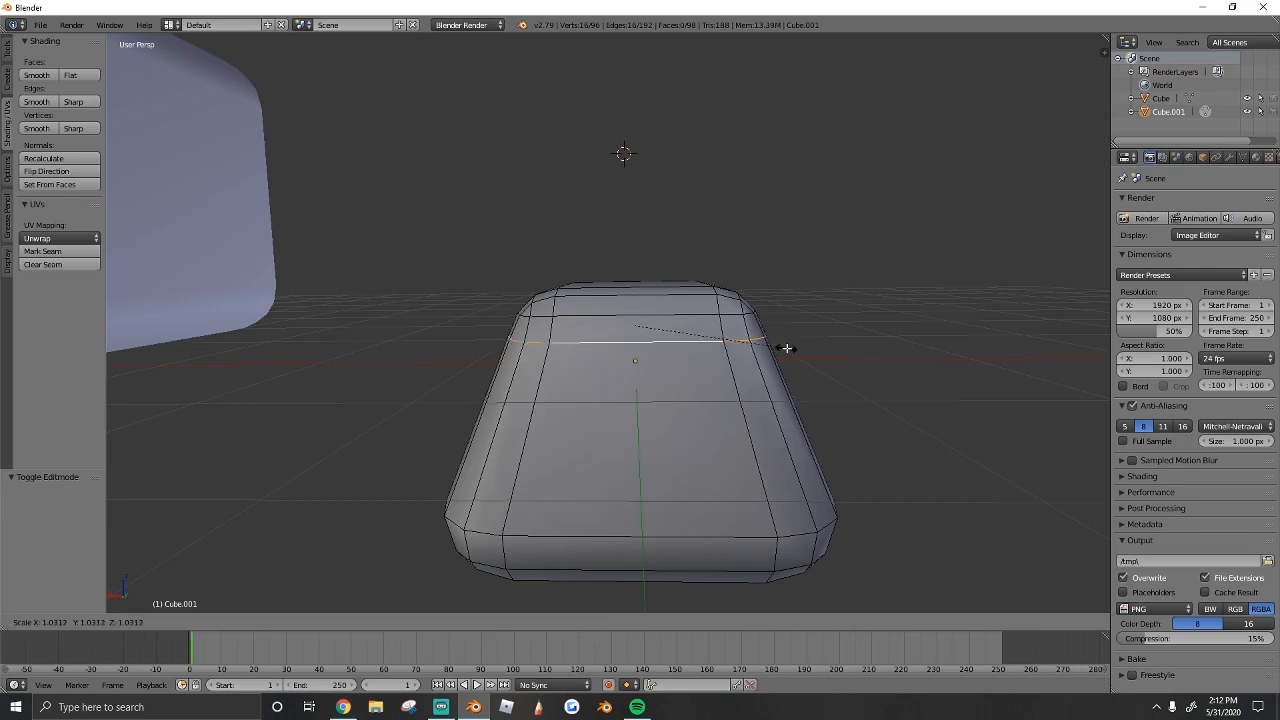
pyautogui.press('Tab')
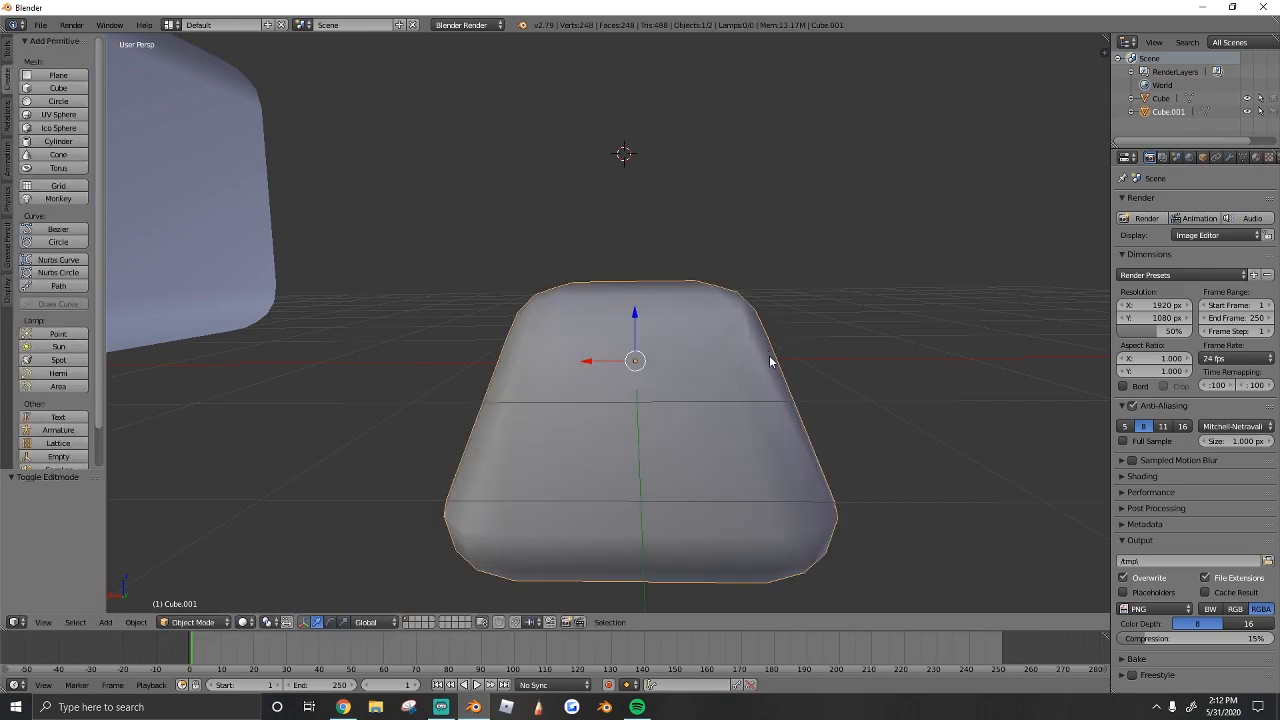
pyautogui.moveTo(404, 472)
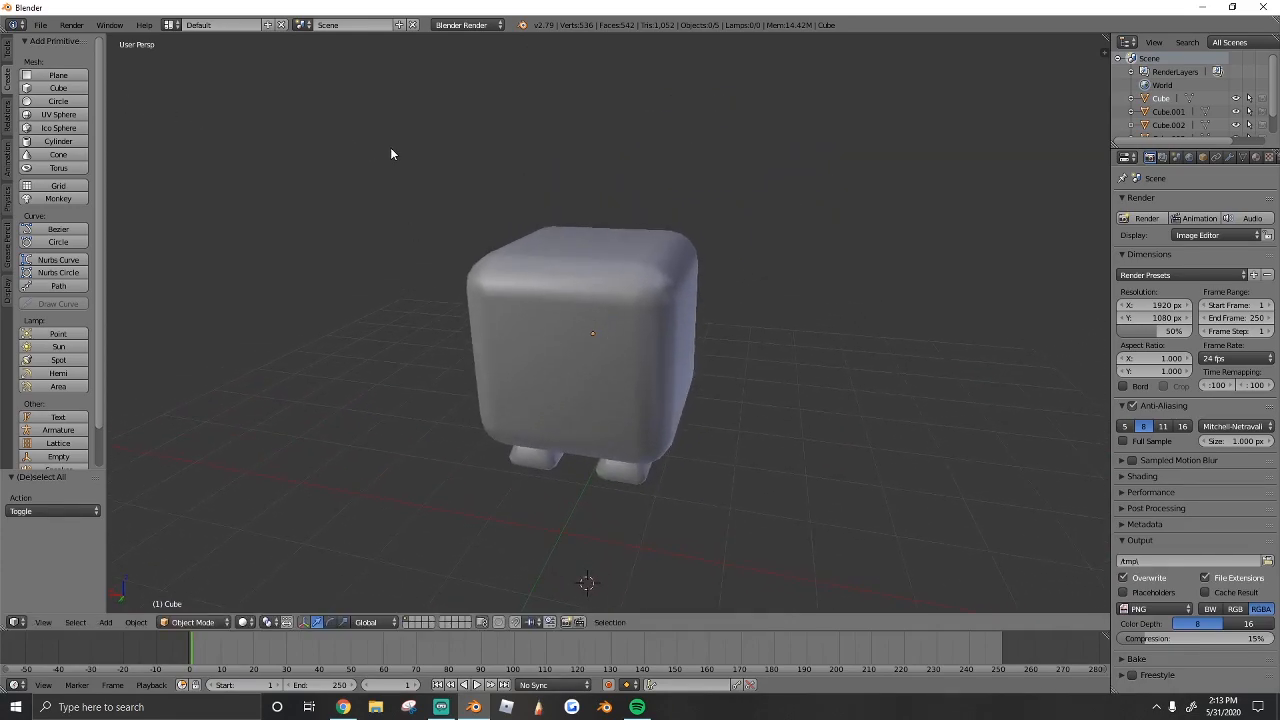
pyautogui.moveTo(4, 218)
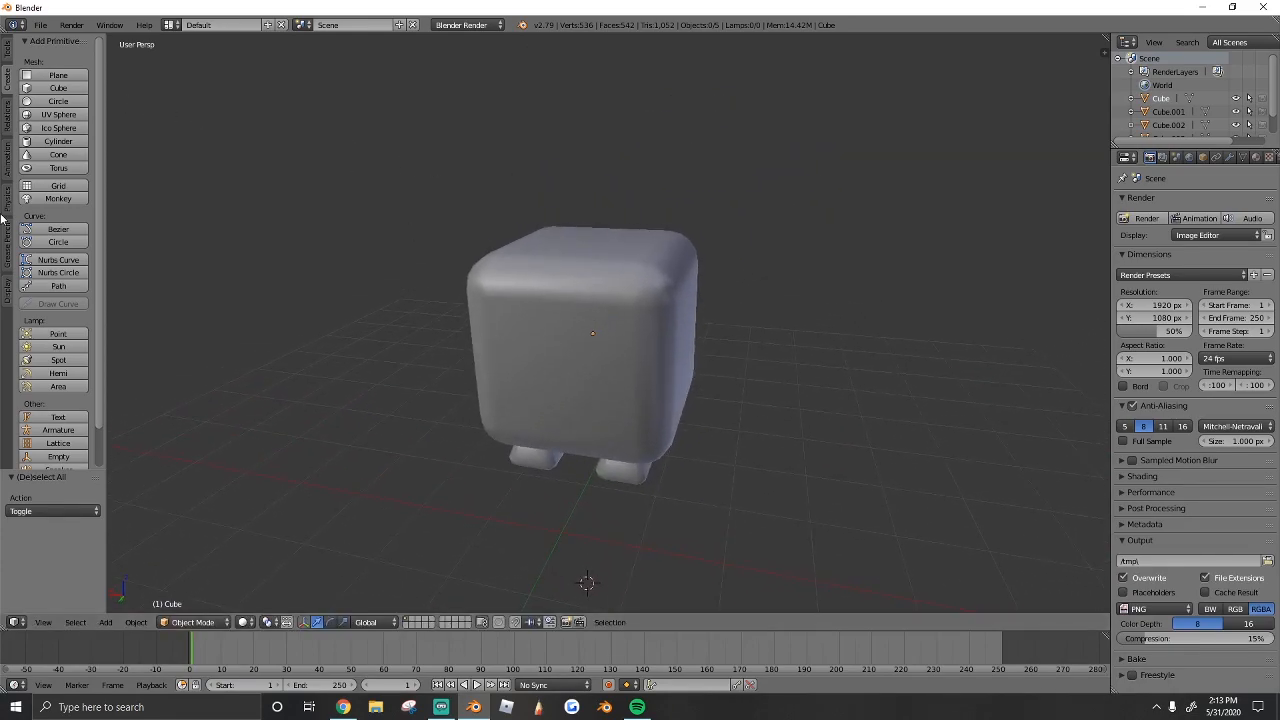
# - Add a small cube, resize it and place it on top of the body as an ear
pyautogui.click(60, 88)
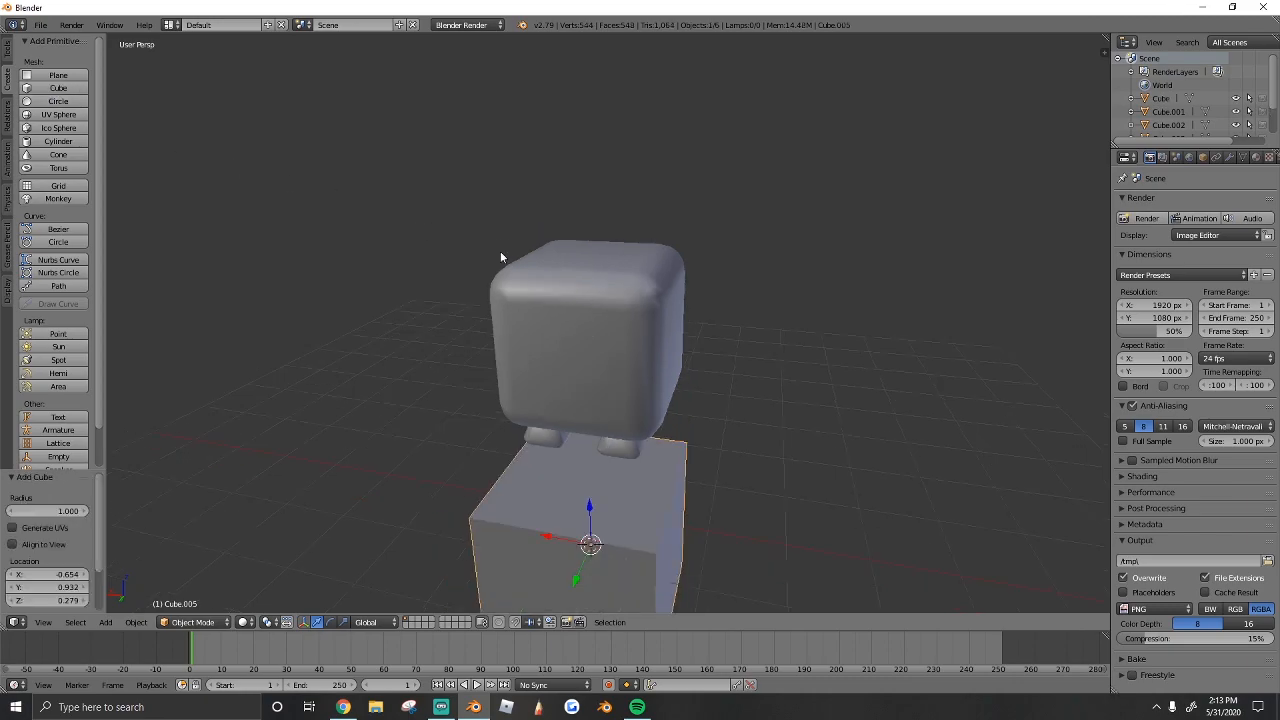
pyautogui.press('Tab')
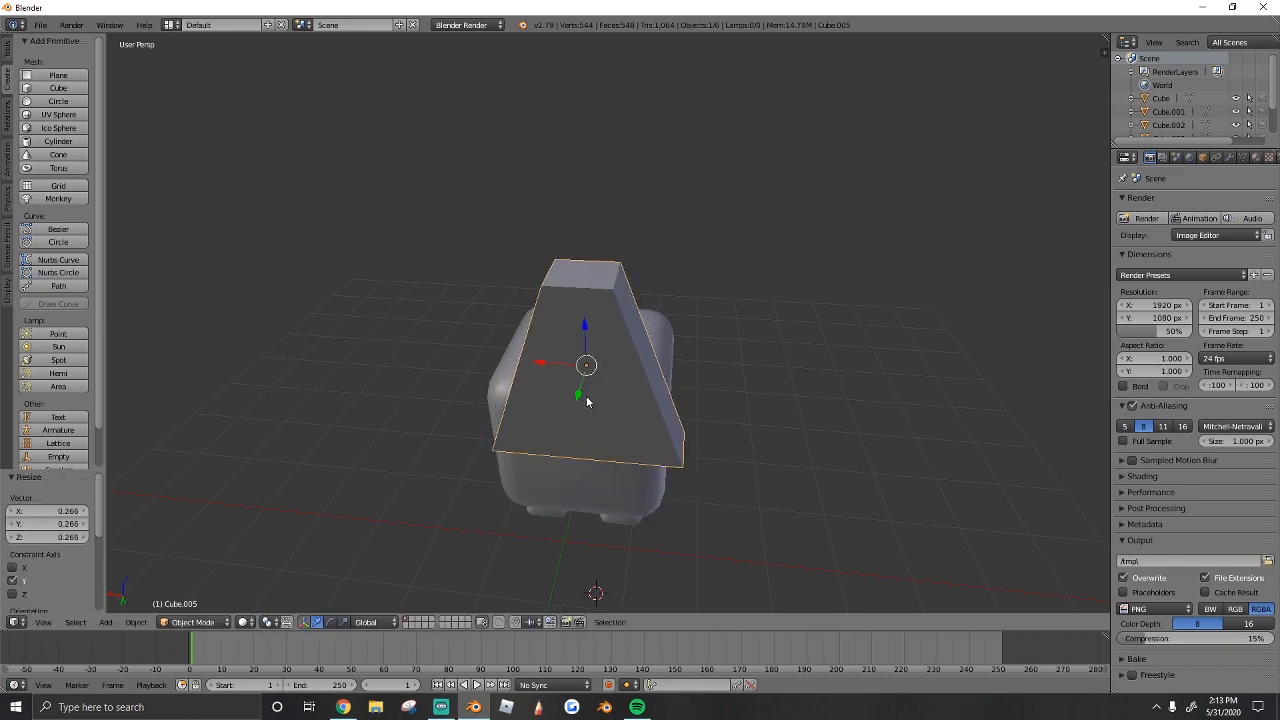
pyautogui.press('Tab')
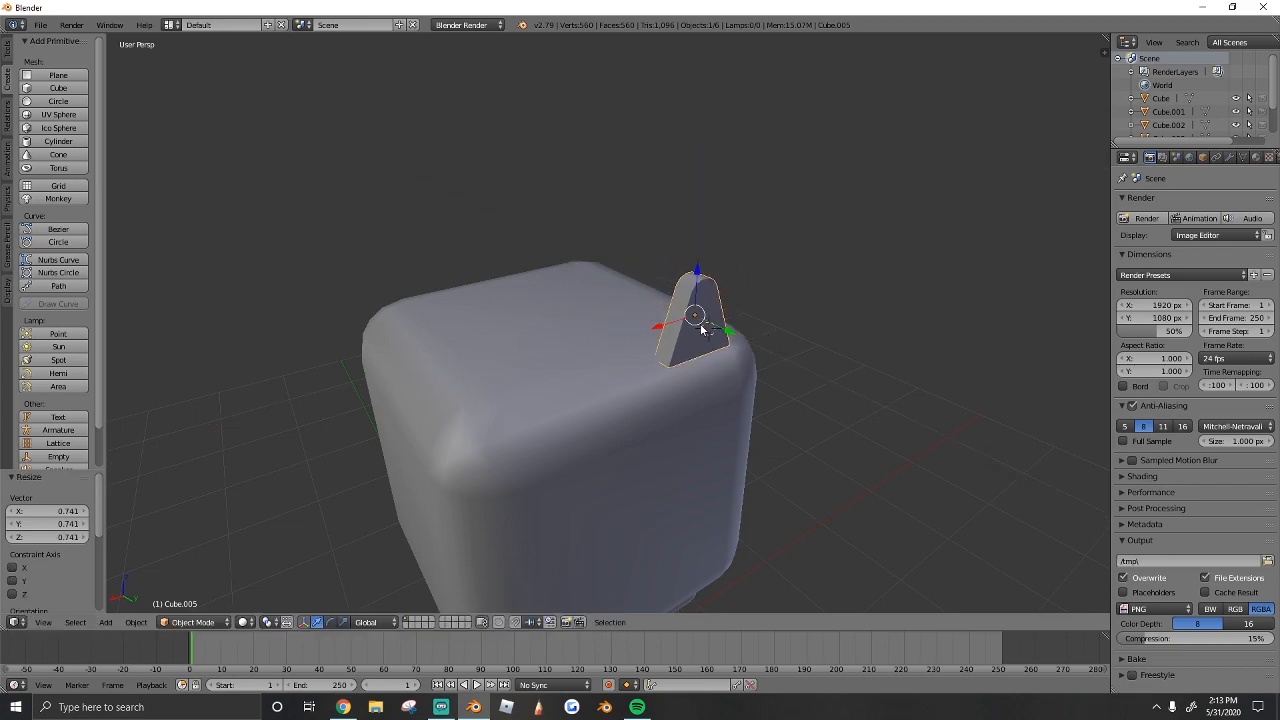
pyautogui.press('tab')
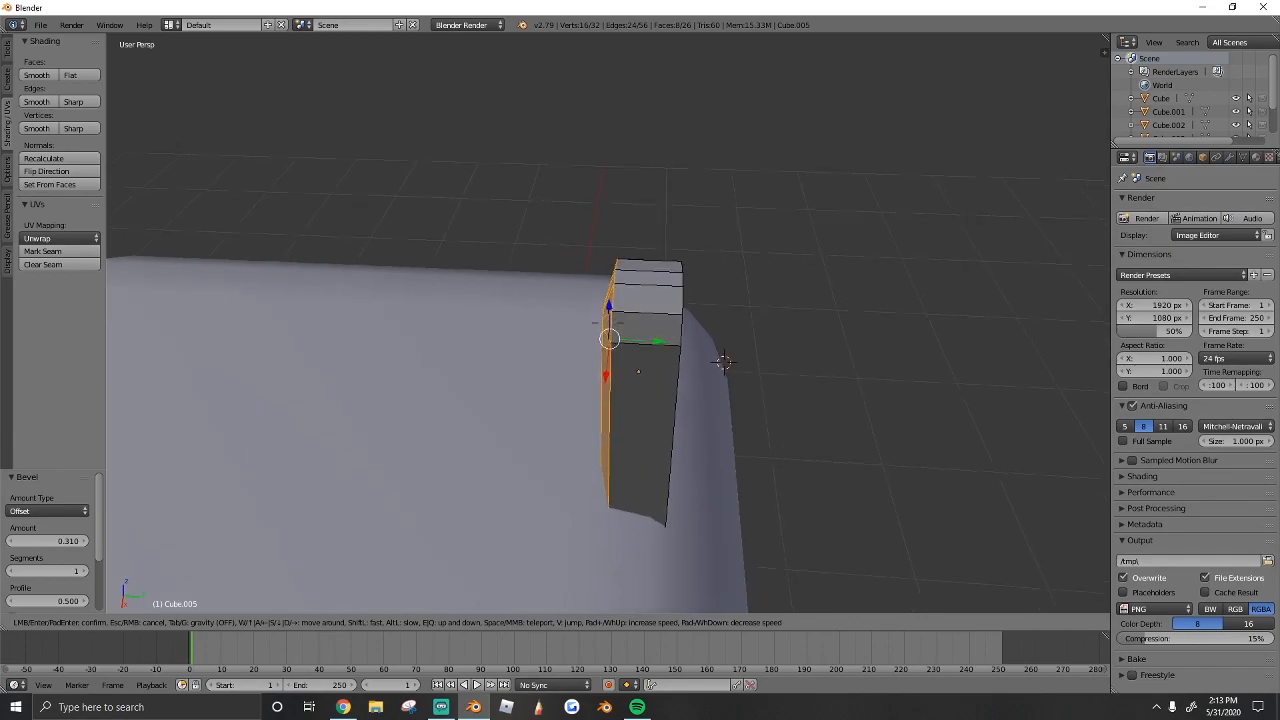
# - Bevel the ear, taper it to a point and smooth-shade it
pyautogui.press('Tab')
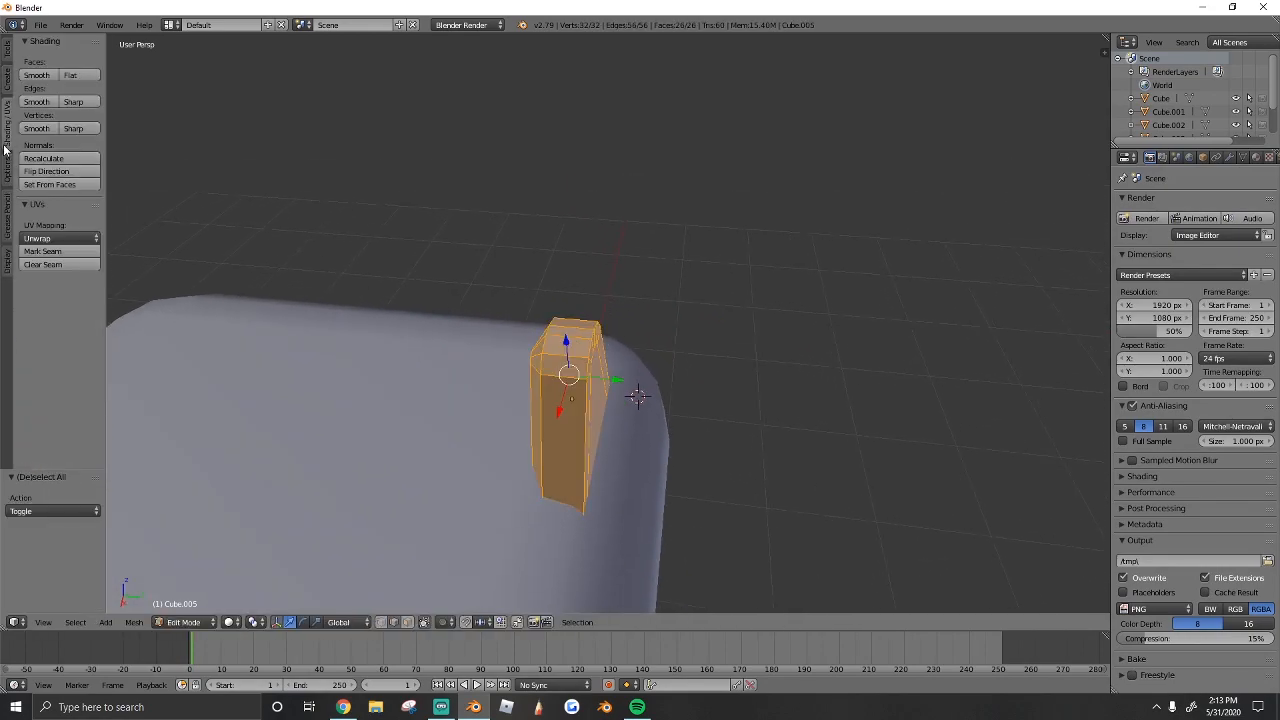
pyautogui.press('Tab')
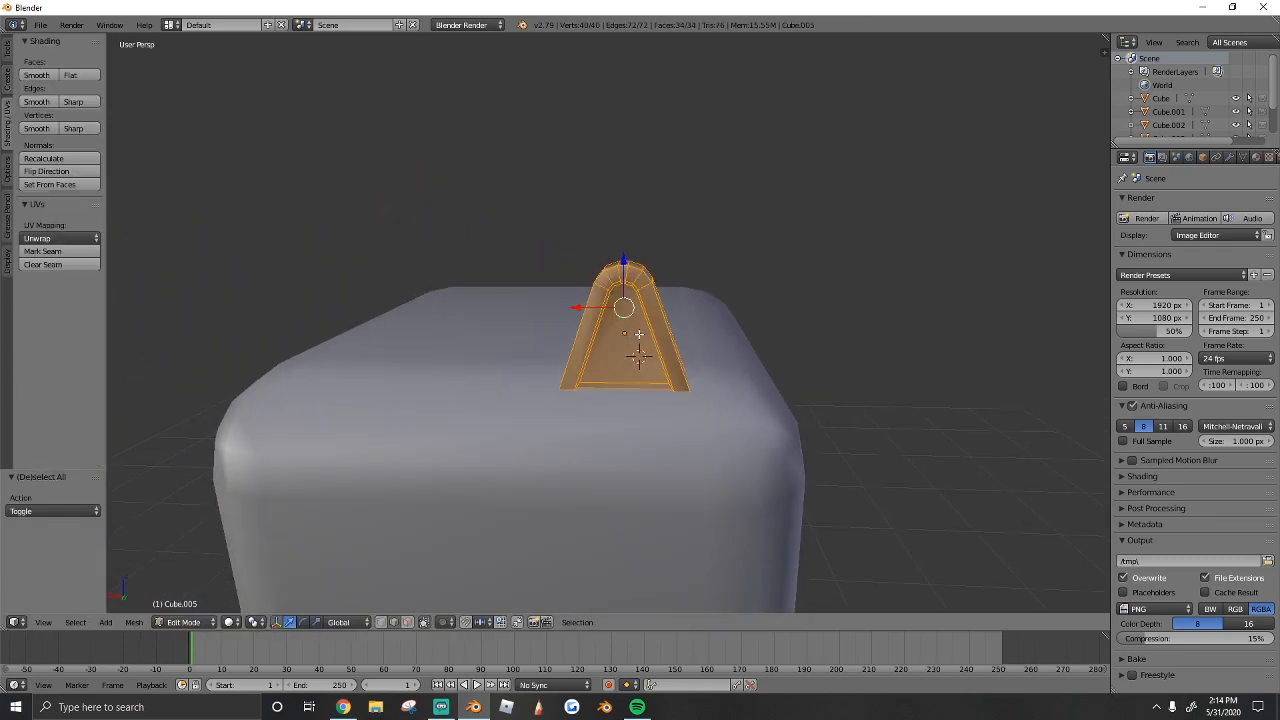
pyautogui.click(1244, 156)
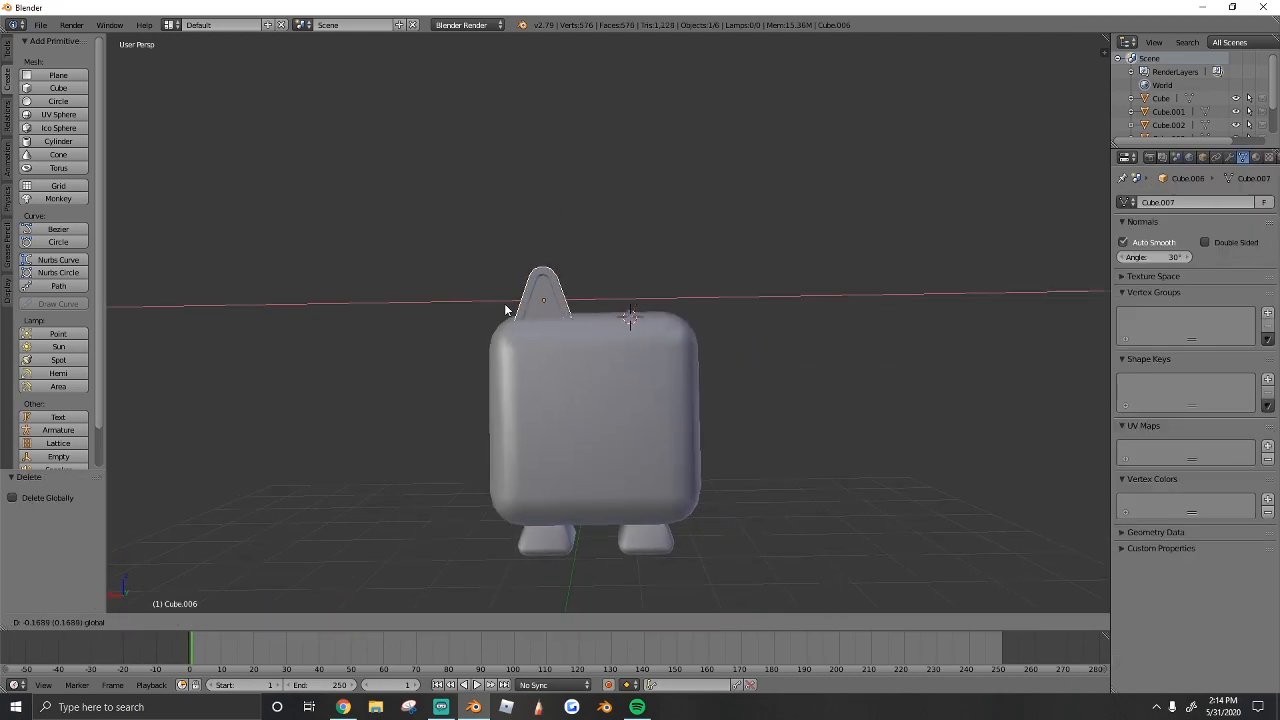
# - Duplicate the ear for the other side and add a cylinder at the back of the body
pyautogui.press('Tab')
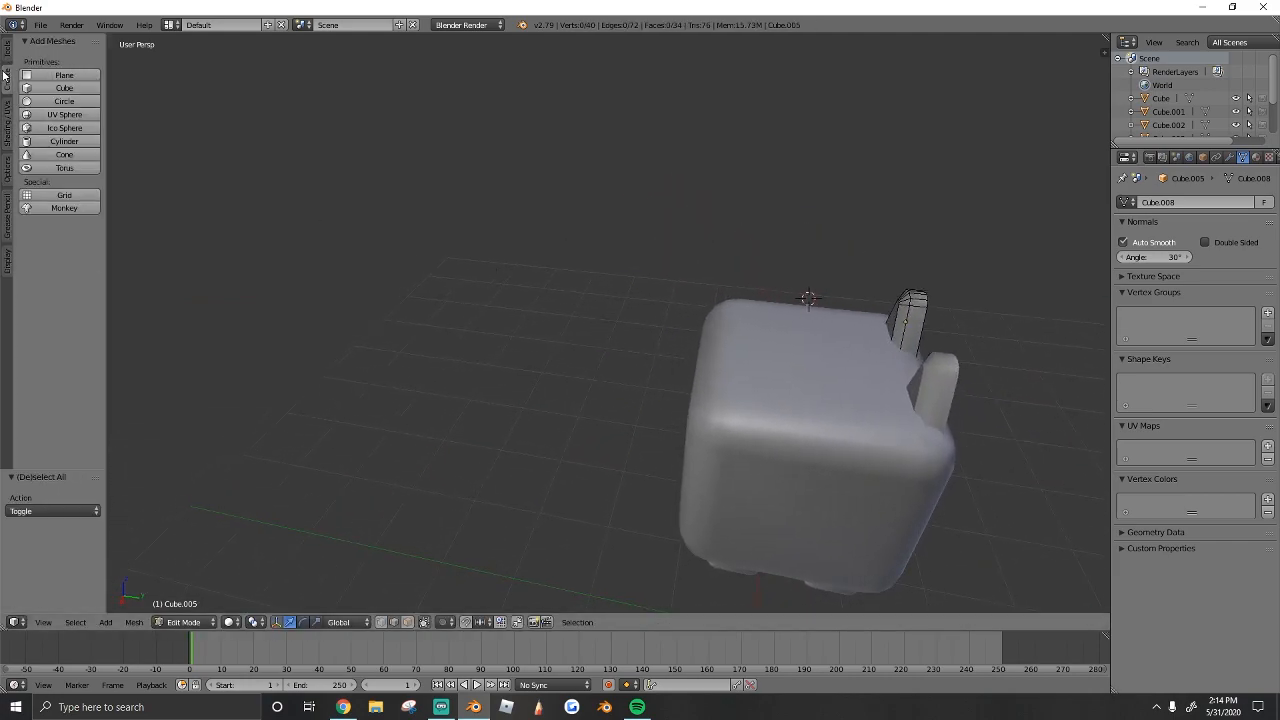
pyautogui.click(64, 140)
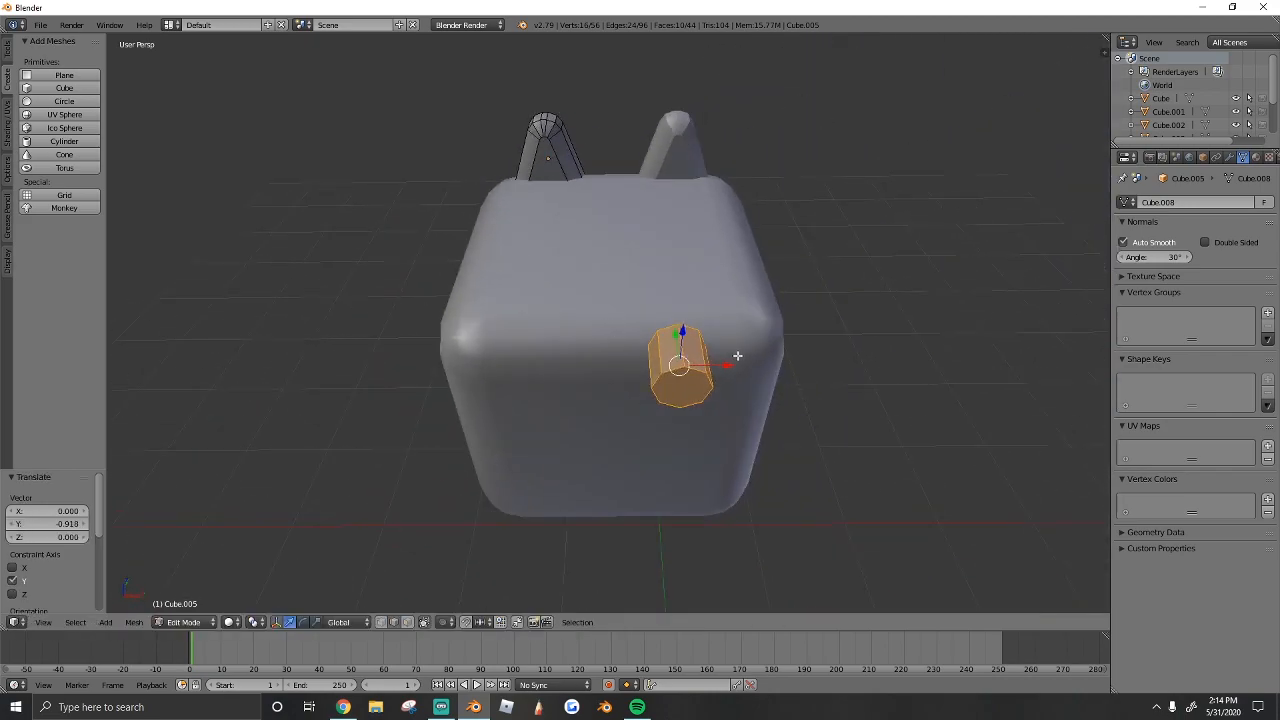
pyautogui.press('Tab')
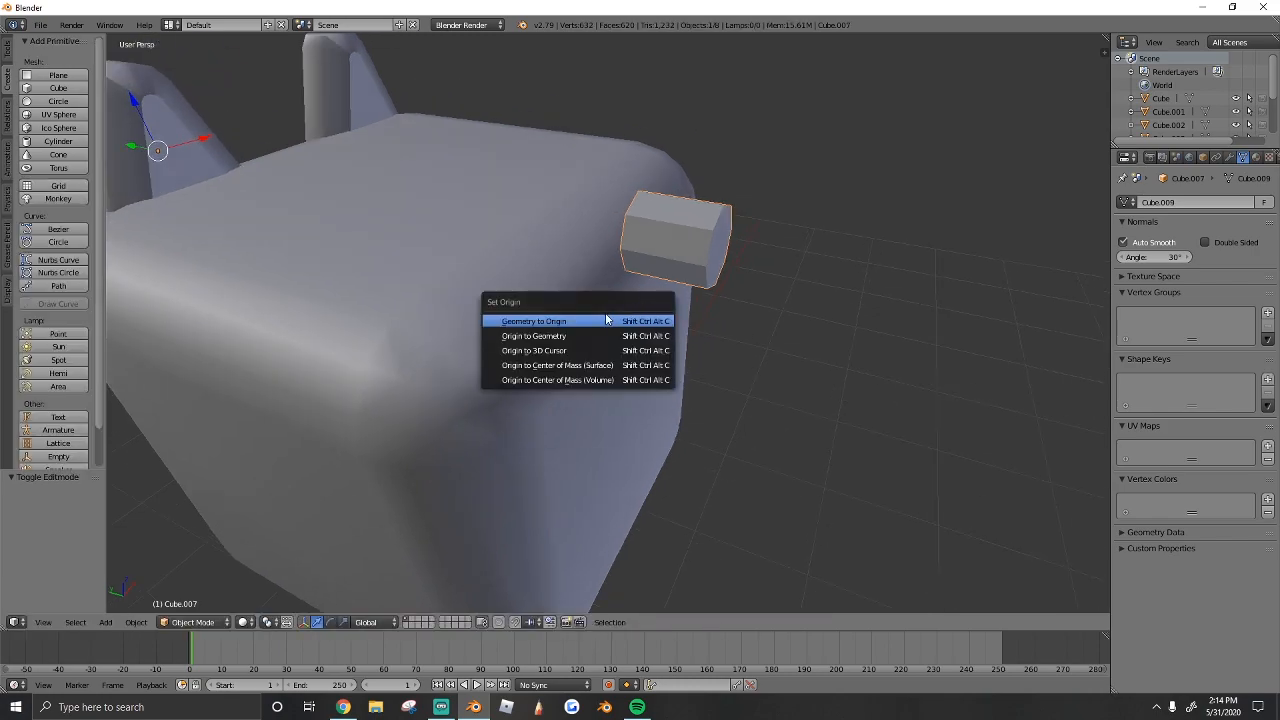
# - Set the cylinder's origin to its geometry and shape it into a long curved tail
pyautogui.click(534, 320)
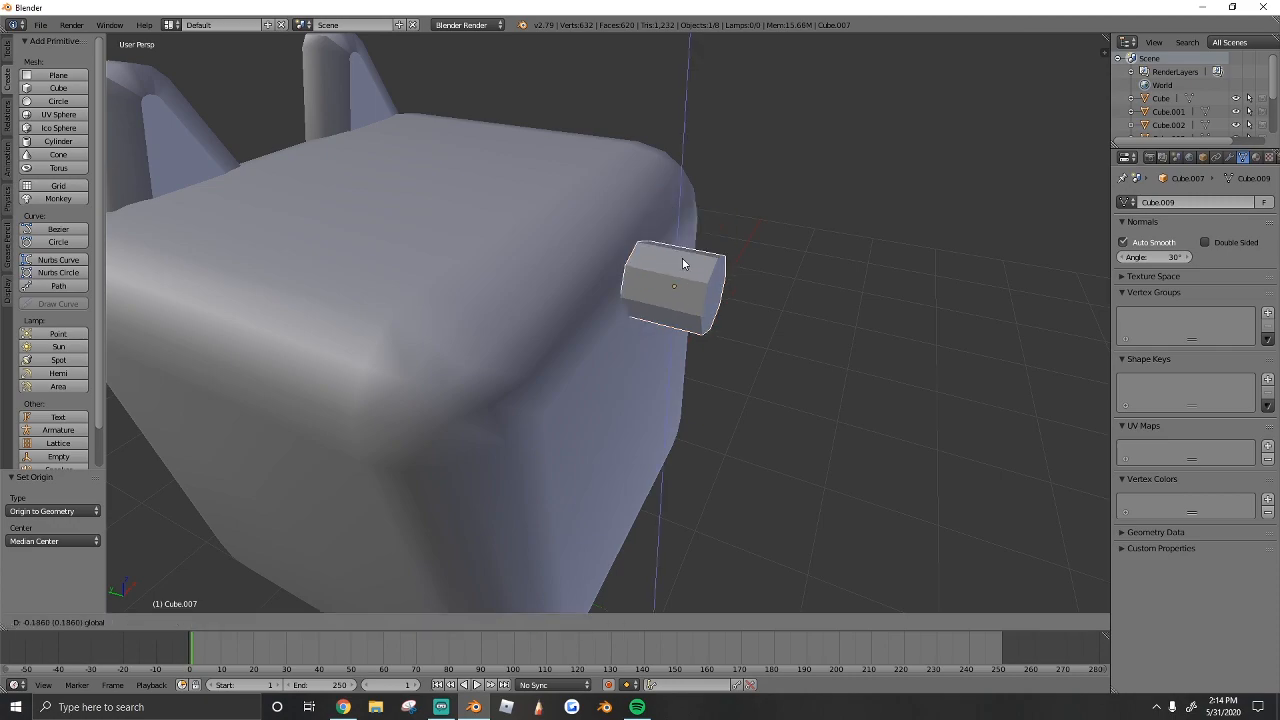
pyautogui.press('Tab')
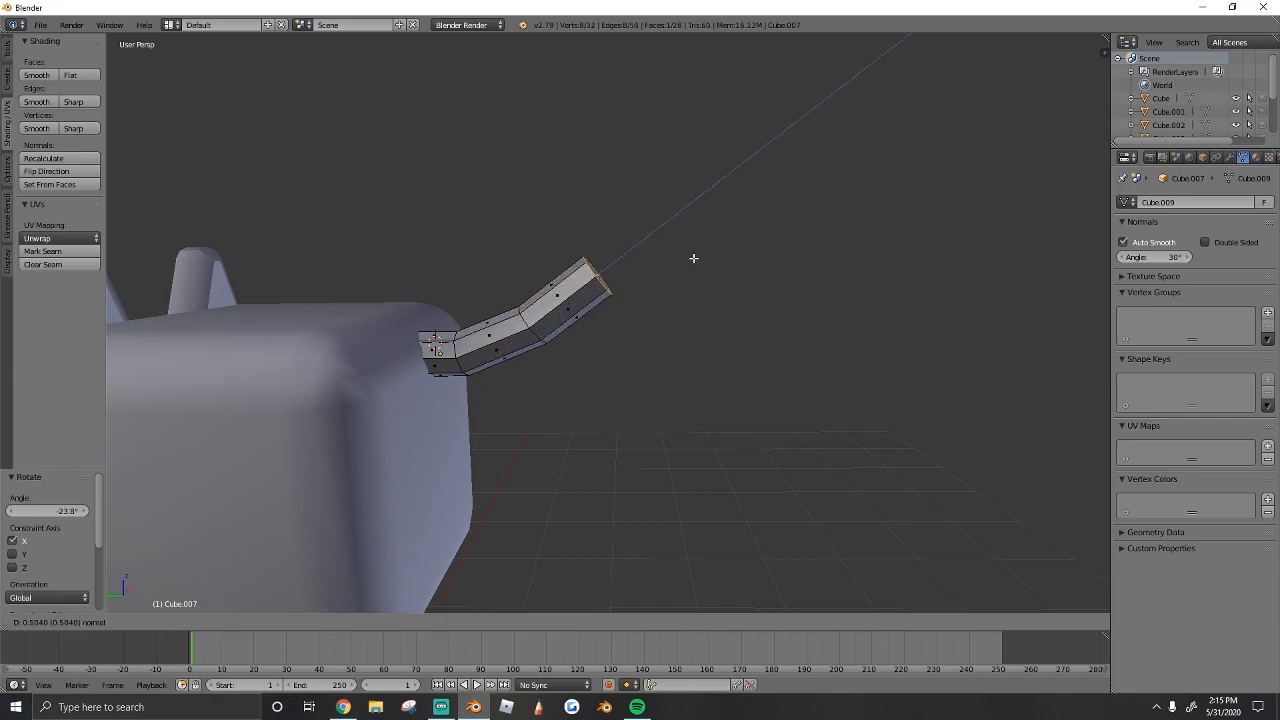
pyautogui.moveTo(696, 284)
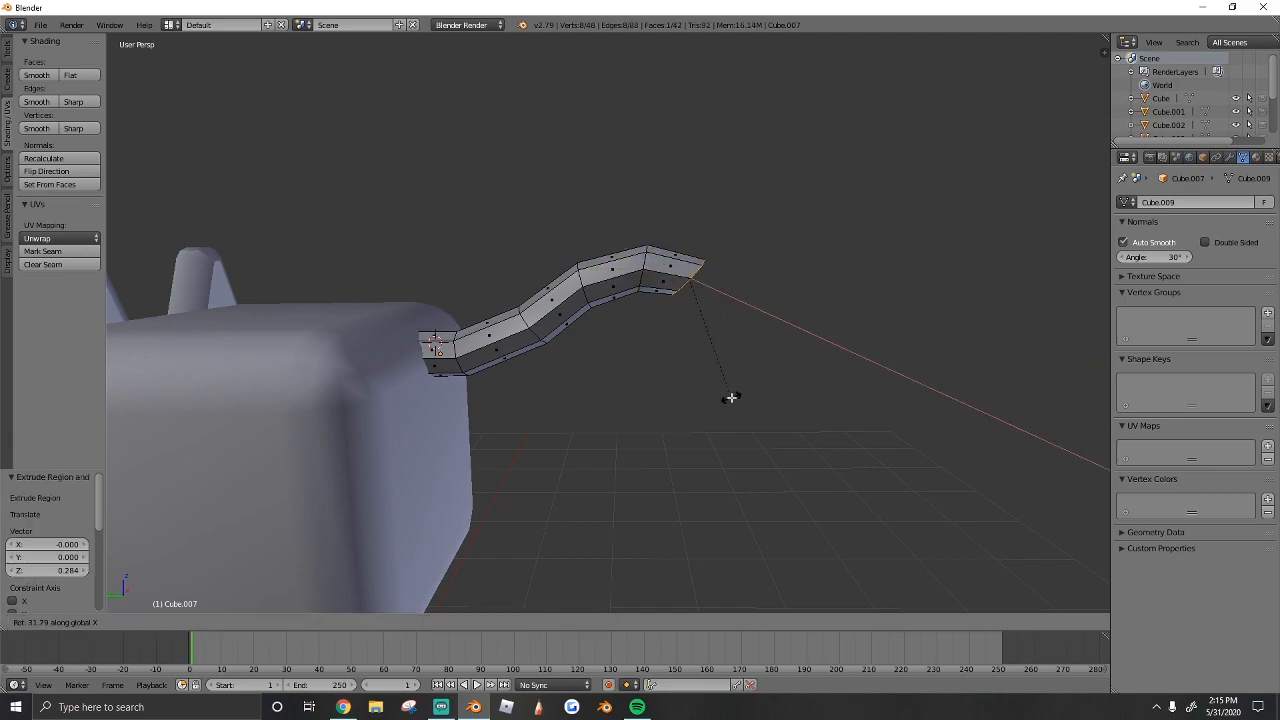
pyautogui.moveTo(792, 338)
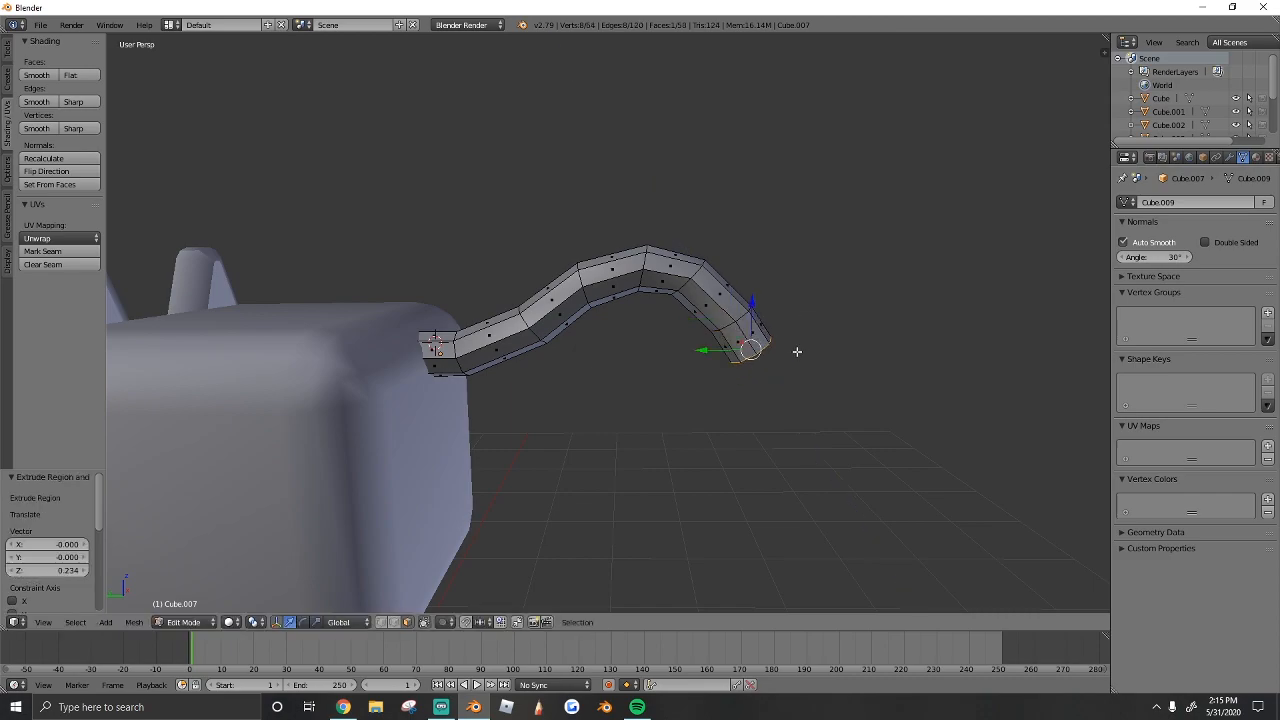
pyautogui.press('r')
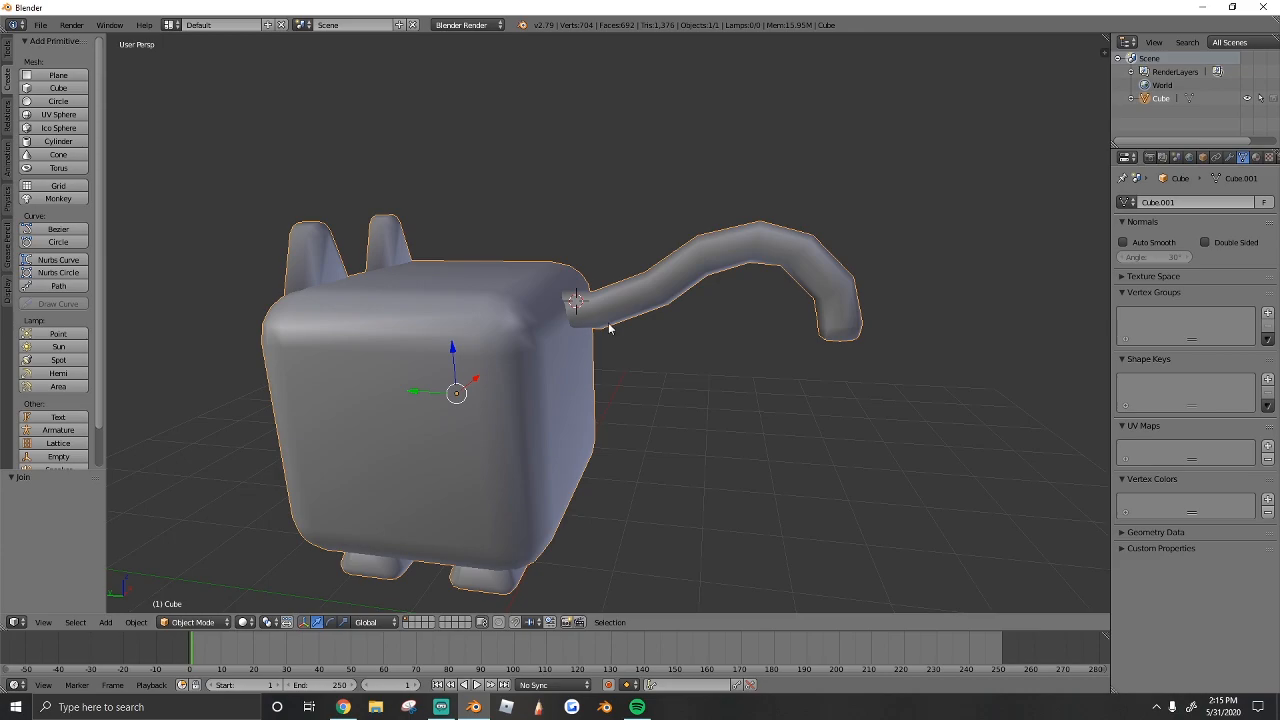
# - Split the viewport in two and switch the left area to a UV/Image Editor
pyautogui.moveTo(610, 330); pyautogui.dragTo(620, 344)
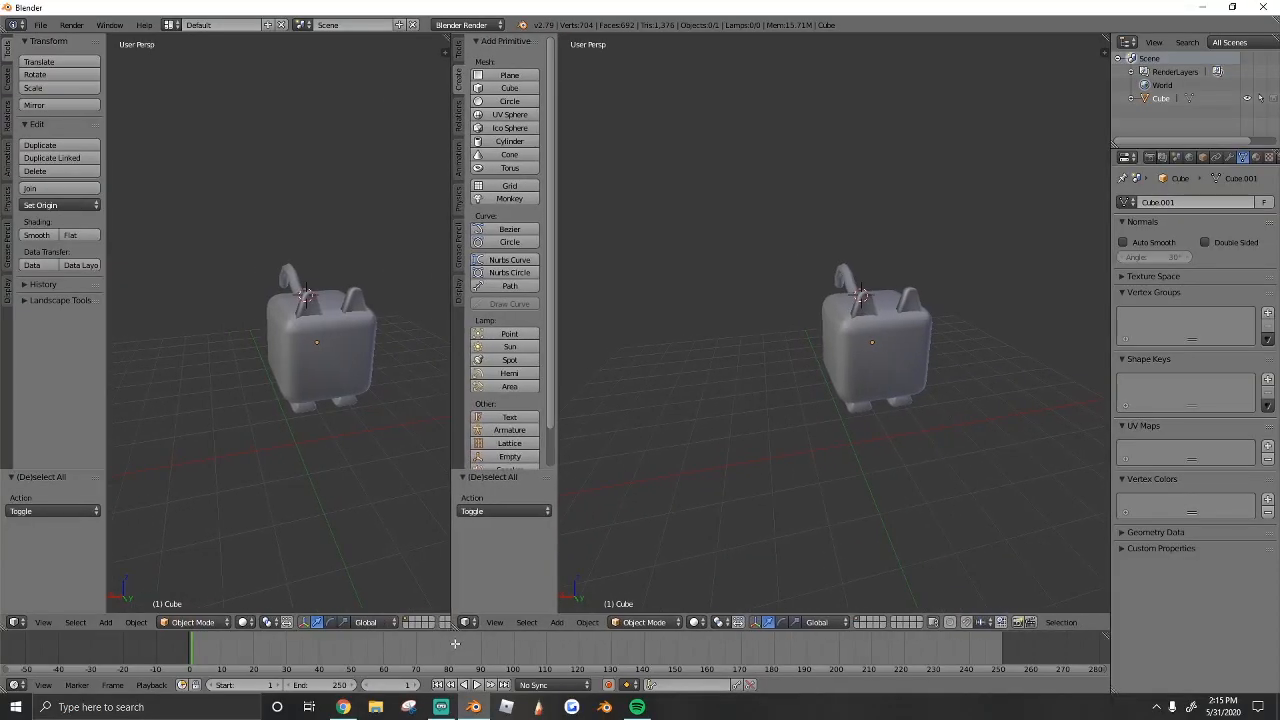
pyautogui.moveTo(16, 622)
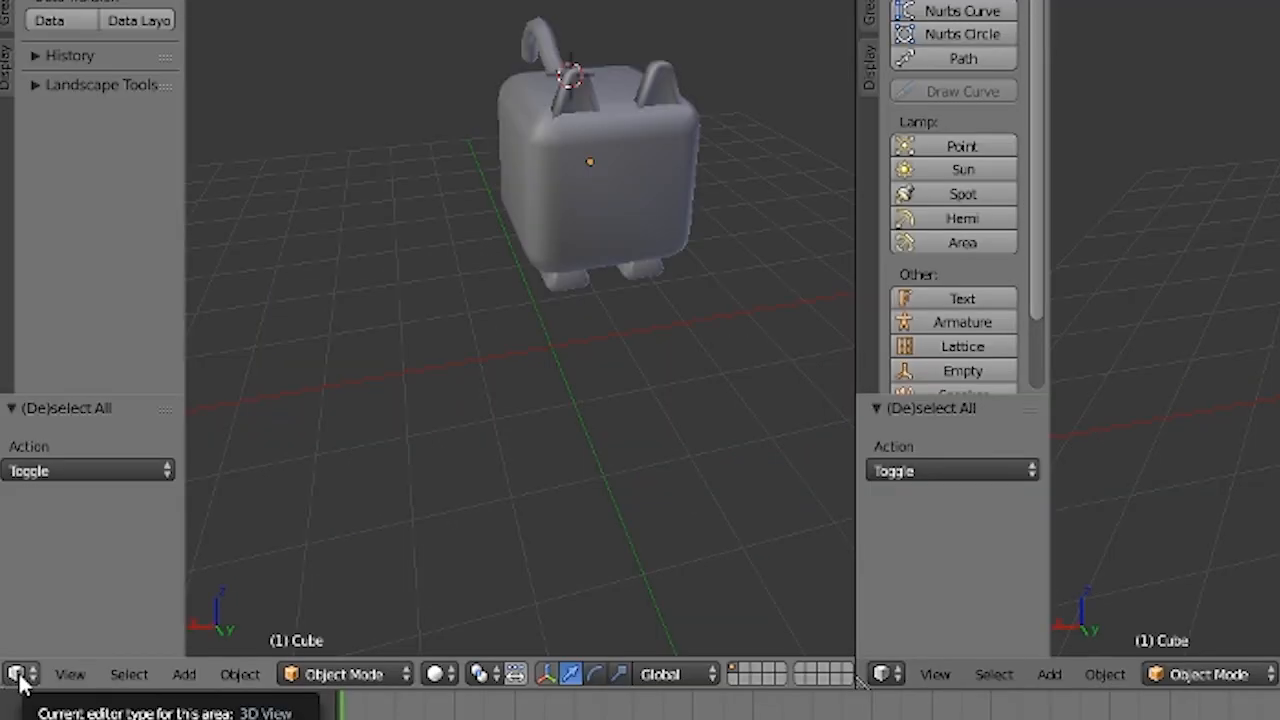
pyautogui.click(18, 672)
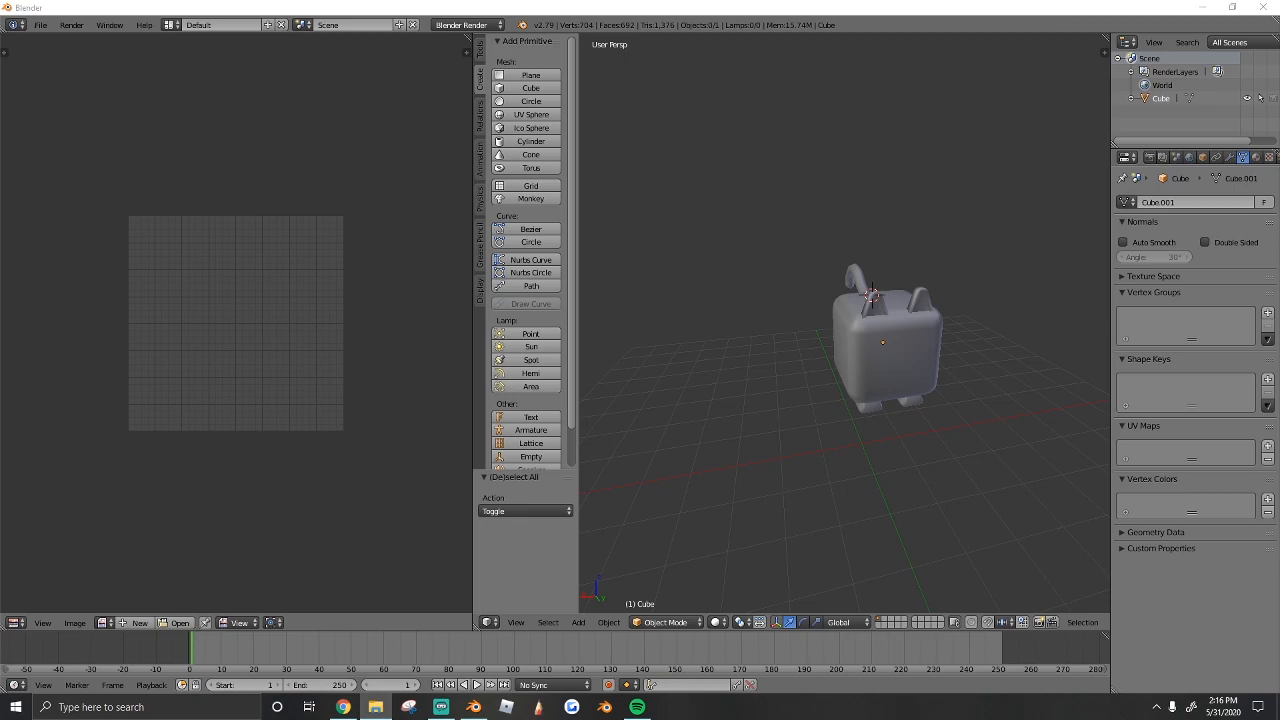
pyautogui.moveTo(276, 360)
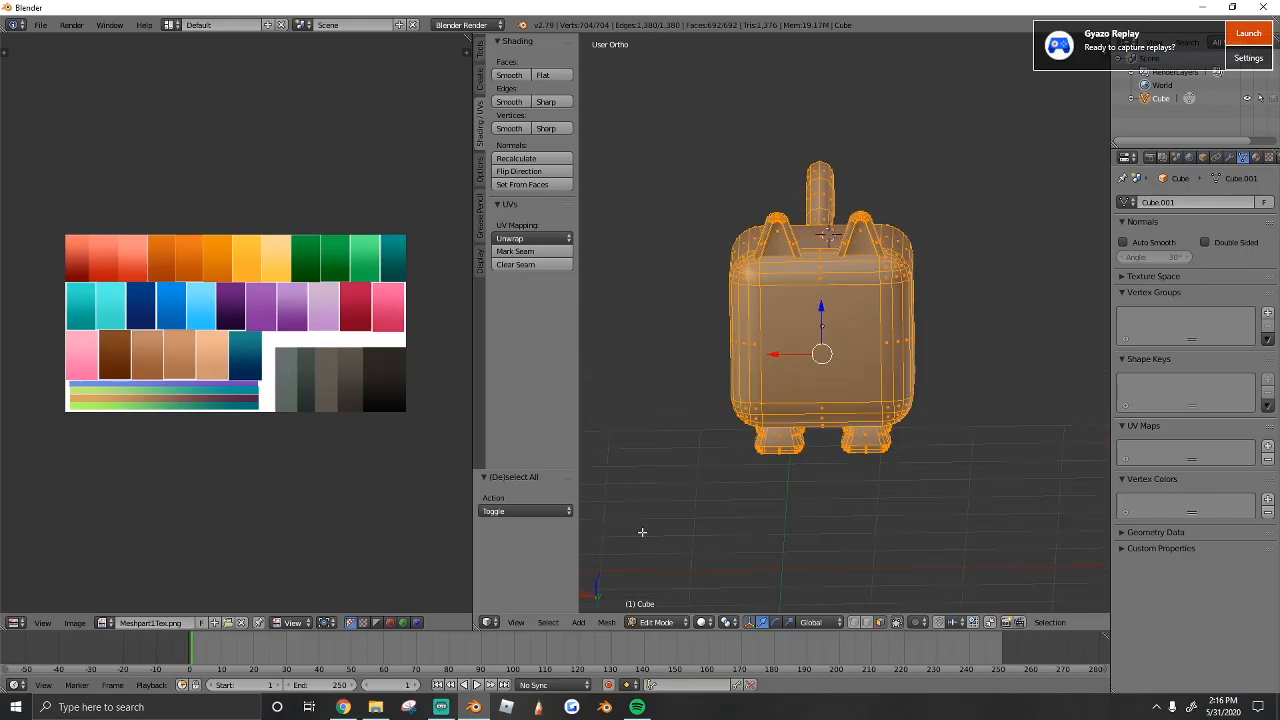
# - View the cat from directly behind and UV-project its faces from that view
pyautogui.click(516, 622)
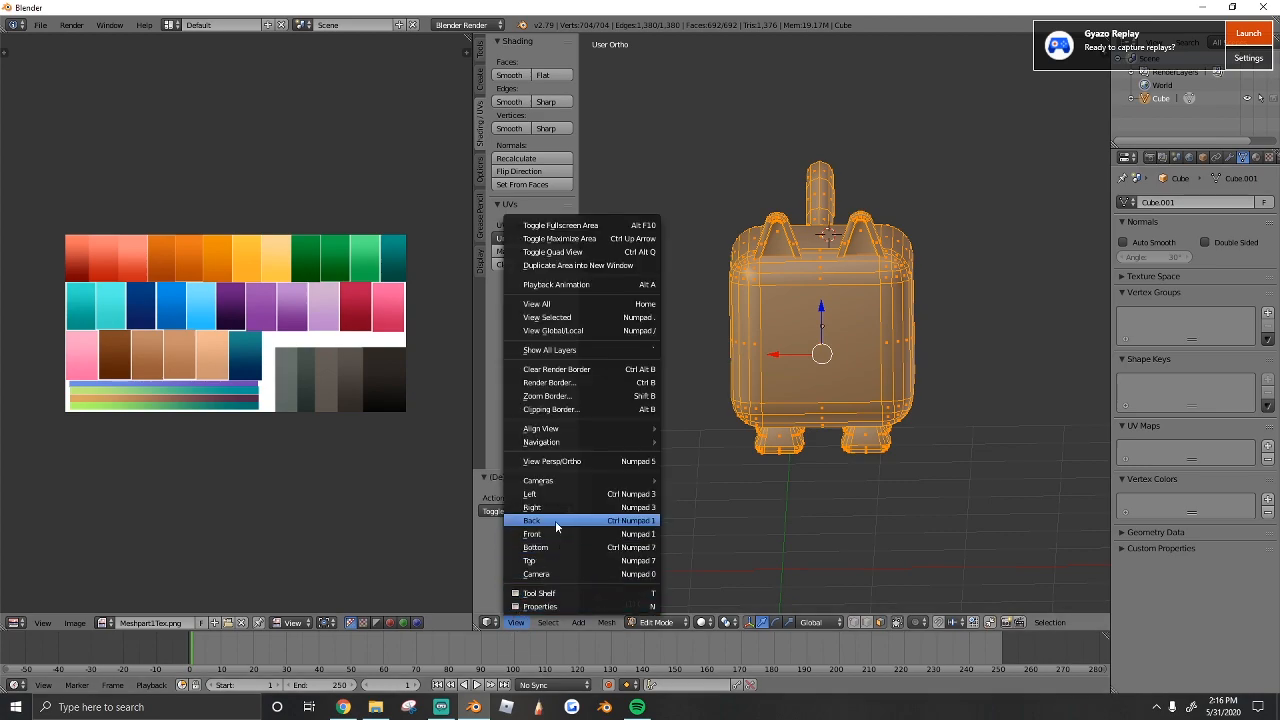
pyautogui.click(532, 520)
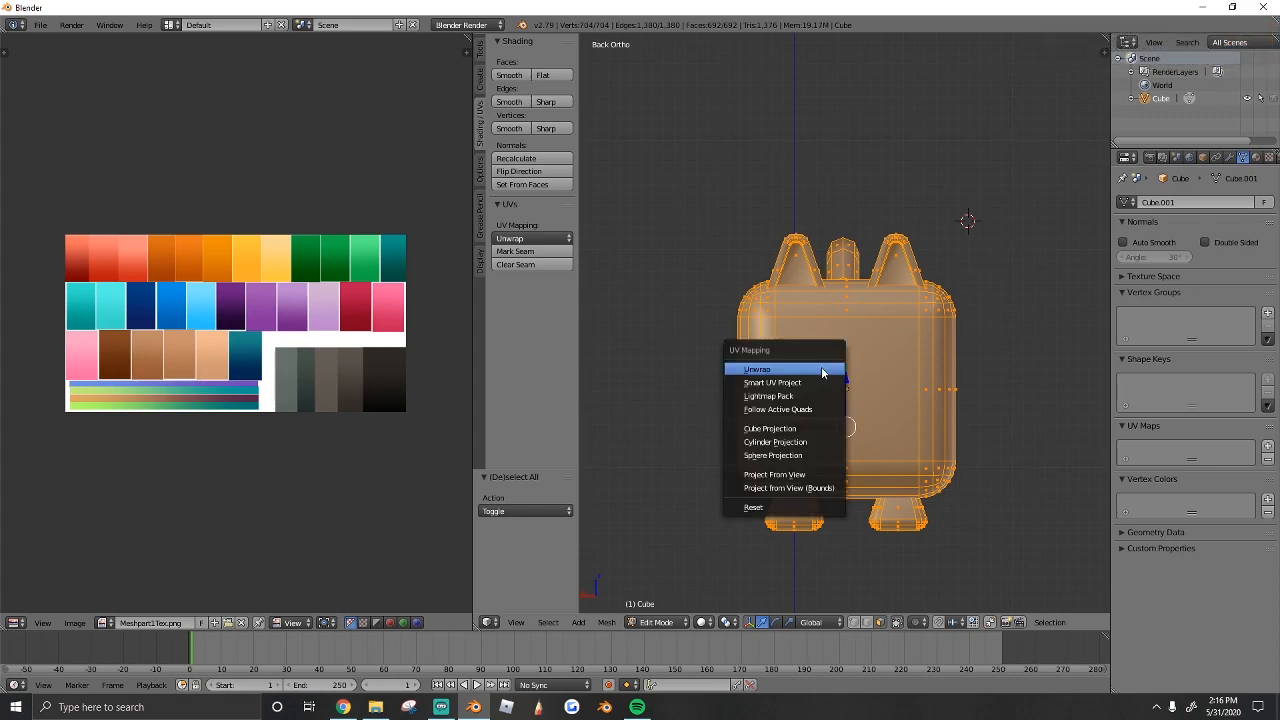
pyautogui.click(774, 474)
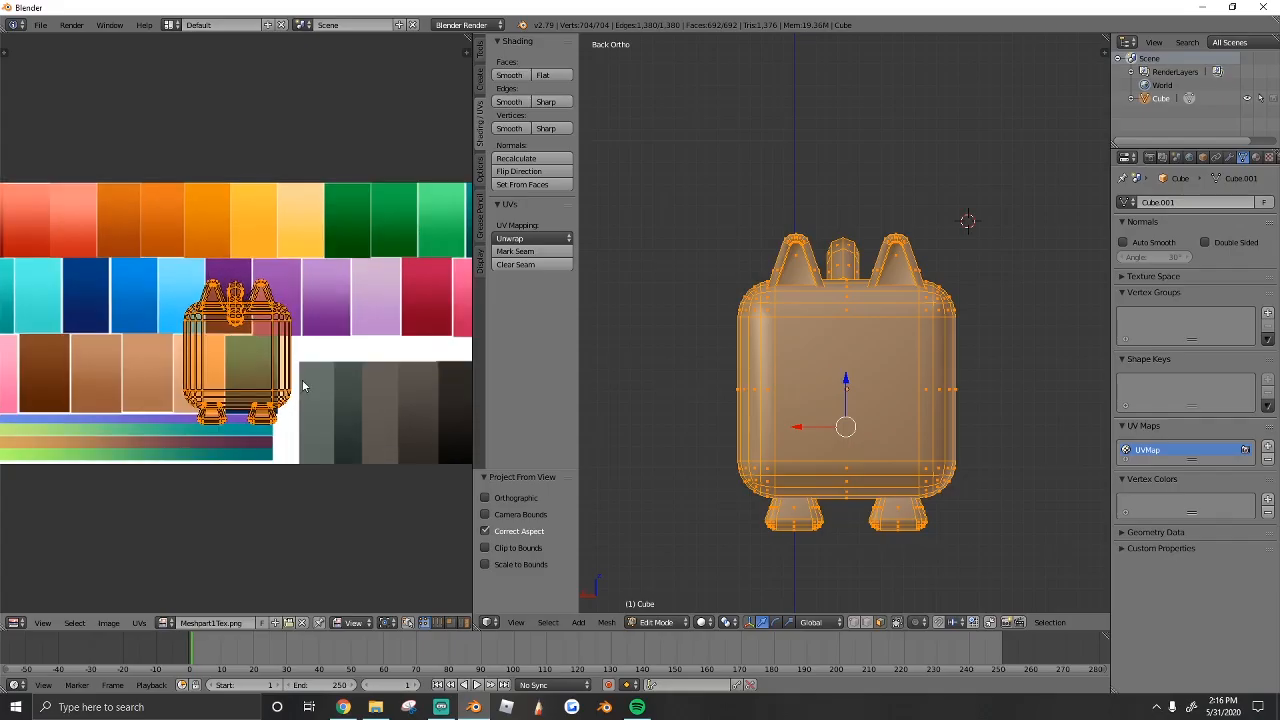
# - Move and scale the UV layout to fit inside an orange palette swatch
pyautogui.moveTo(240, 356); pyautogui.dragTo(264, 320)
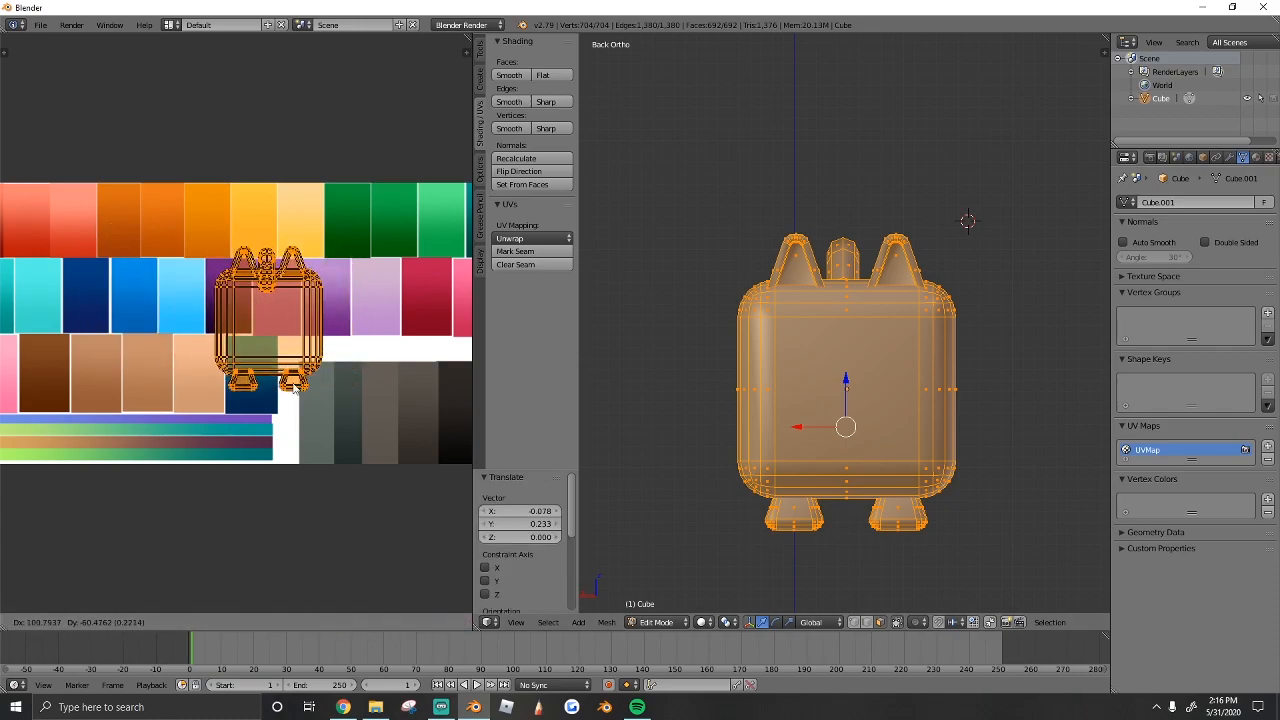
pyautogui.moveTo(290, 390); pyautogui.dragTo(180, 240)
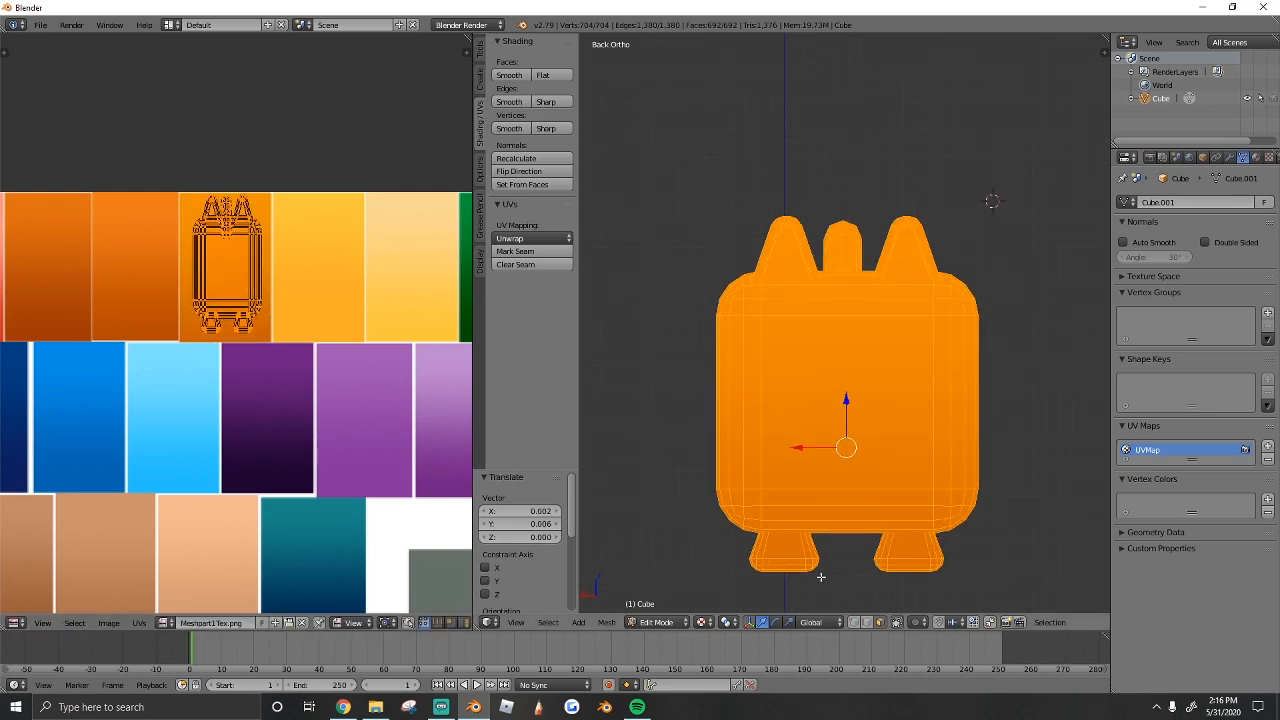
pyautogui.press('a')
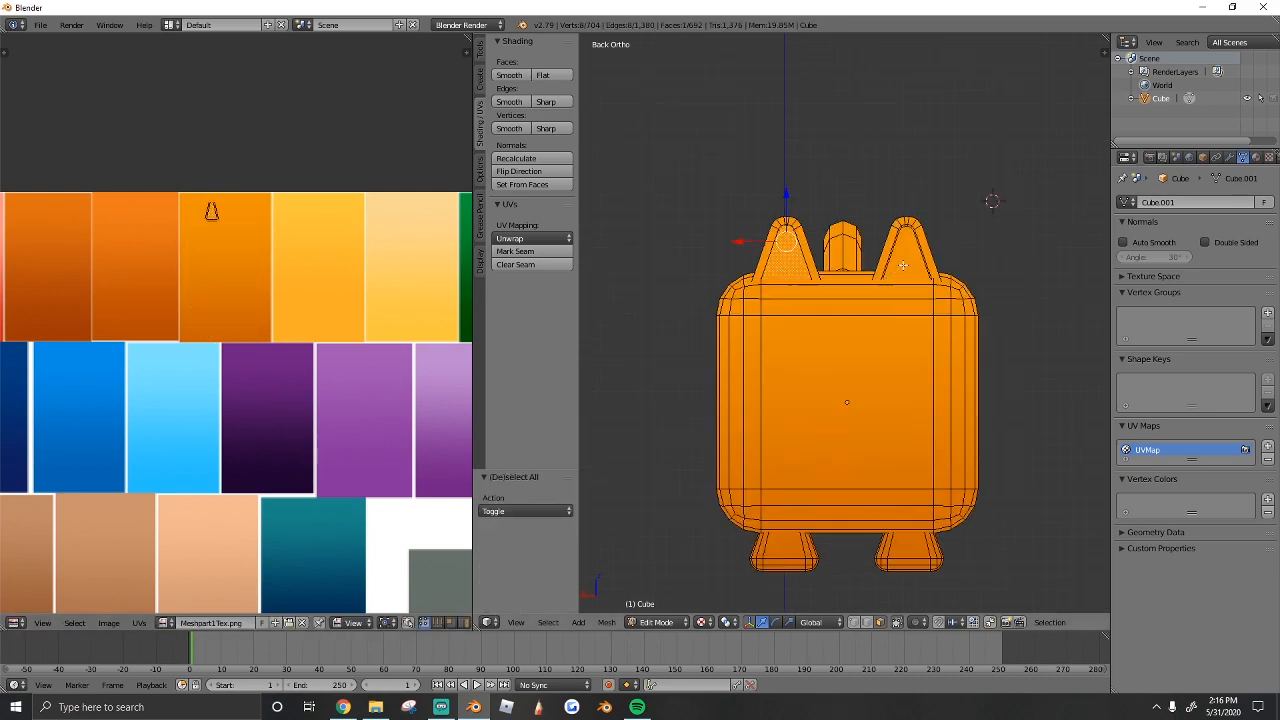